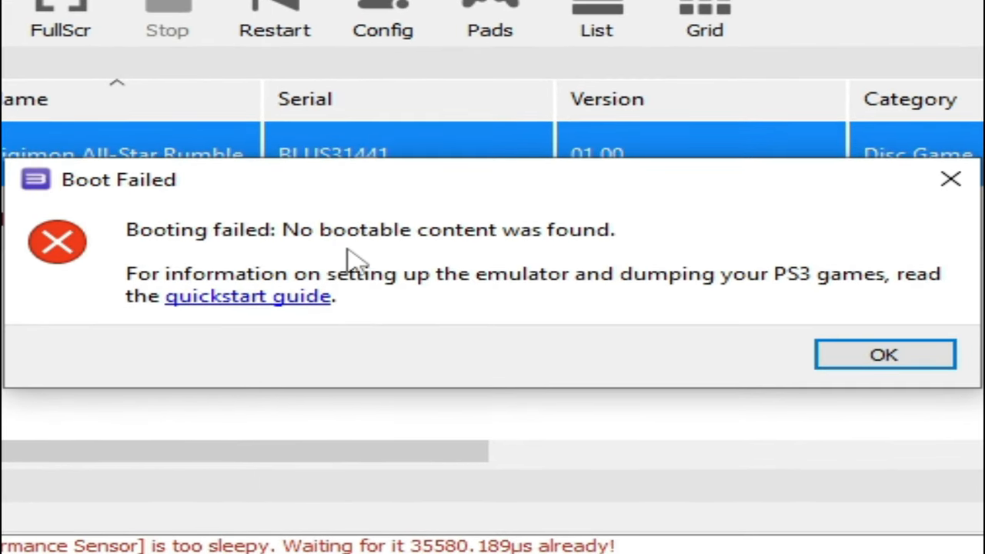
pyautogui.moveTo(573, 246)
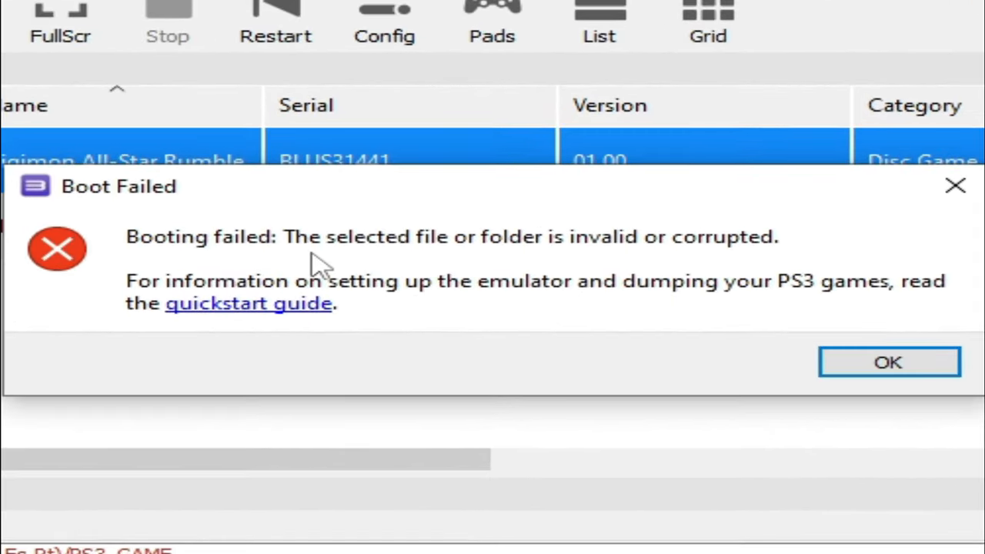
pyautogui.moveTo(538, 265)
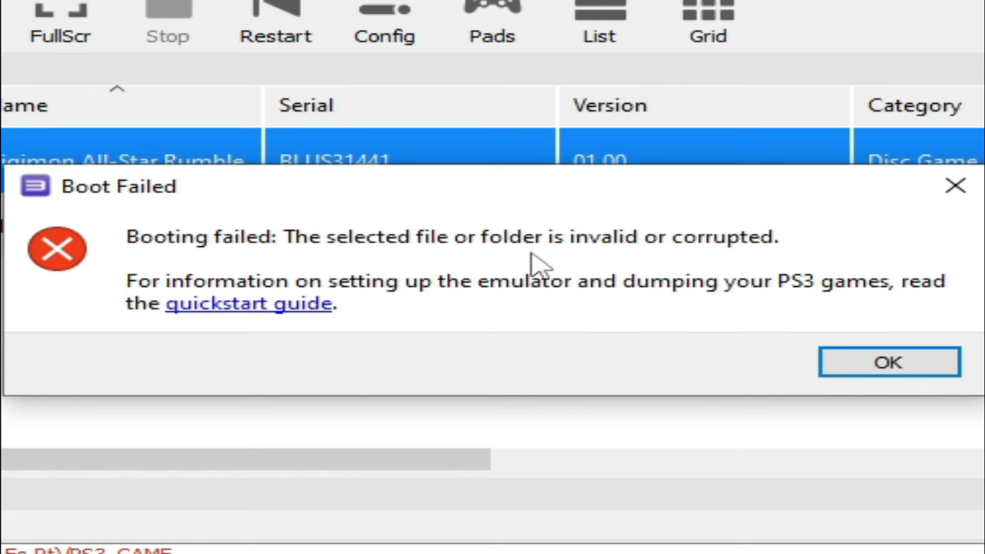
pyautogui.moveTo(772, 238)
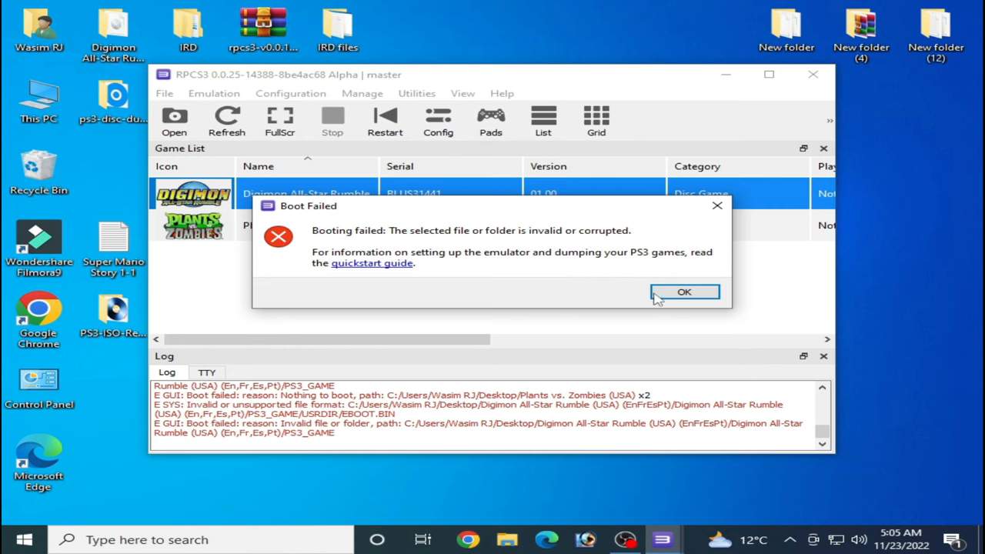
# Dismiss the Boot Failed message and select the Plants vs. Zombies entry in the game list.
pyautogui.click(683, 292)
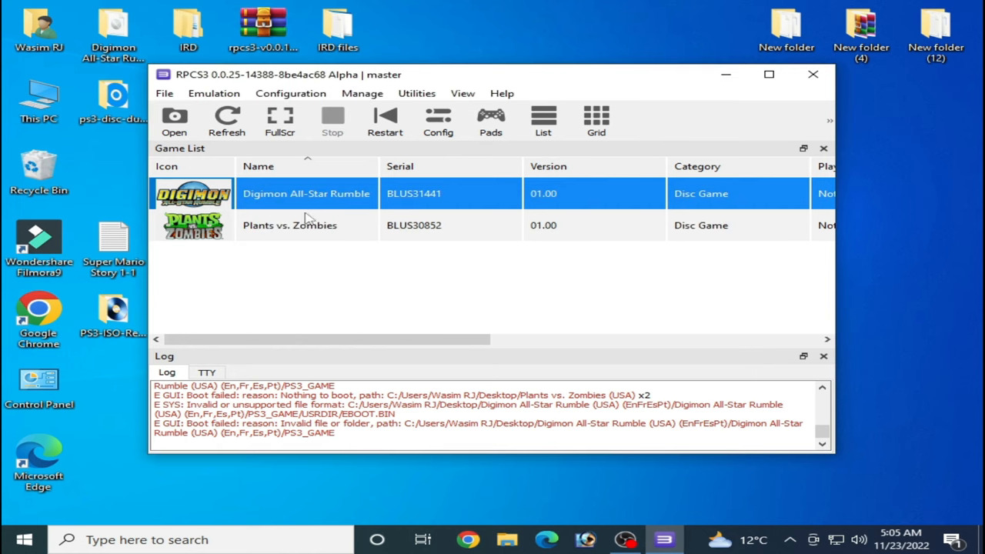
pyautogui.click(289, 224)
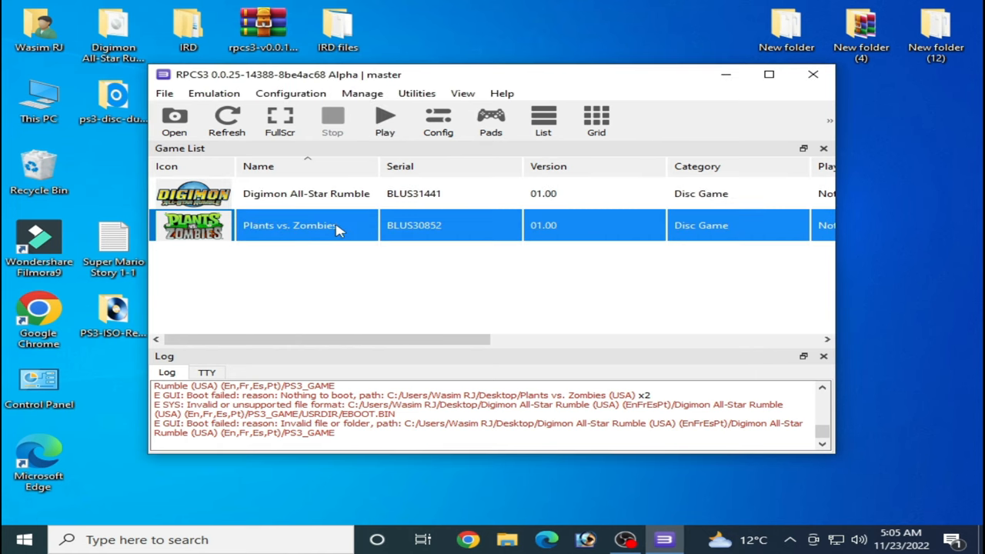
pyautogui.moveTo(363, 231)
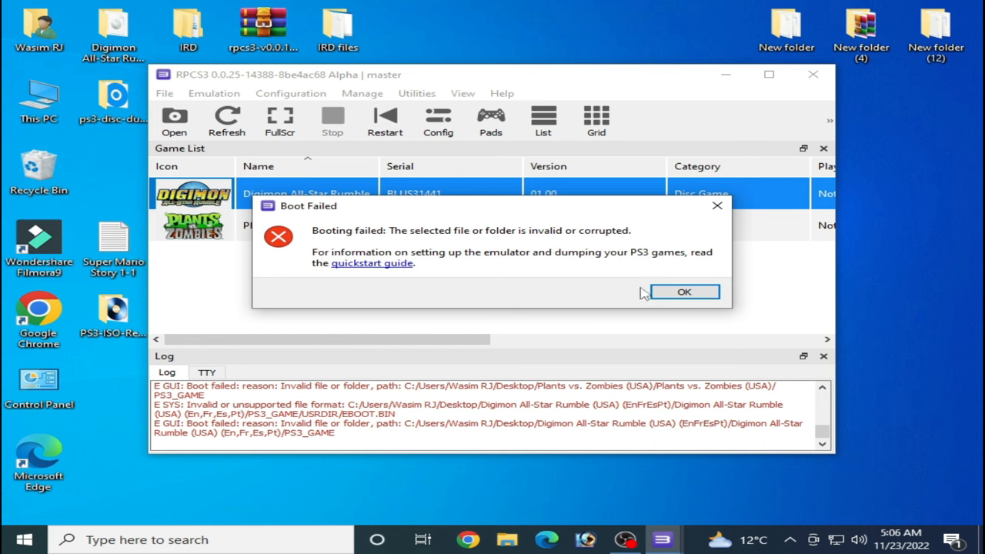
# Create New folder (2) on the desktop and move the Plants vs. Zombies (USA) ISO into it.
pyautogui.click(683, 292)
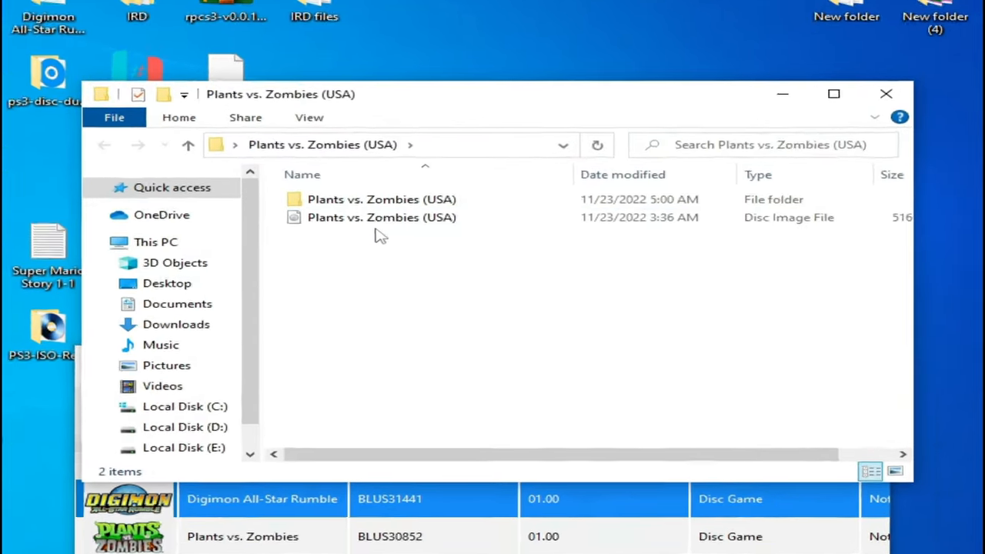
pyautogui.click(381, 217)
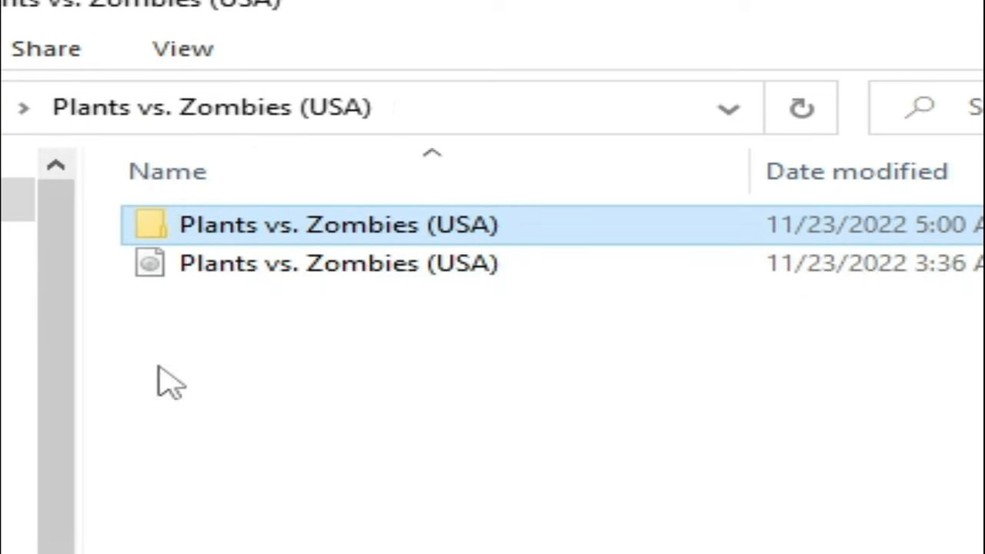
pyautogui.click(775, 112)
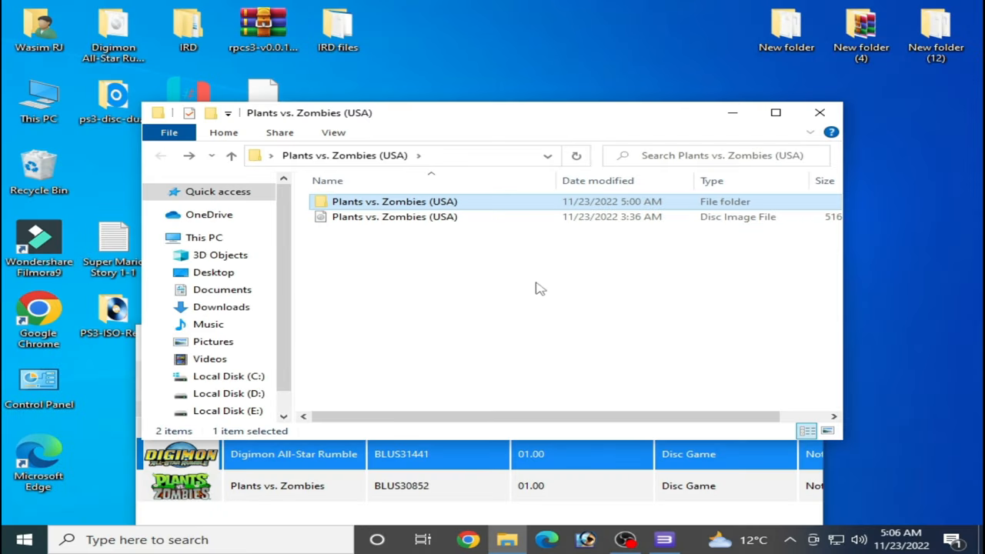
pyautogui.moveTo(524, 305)
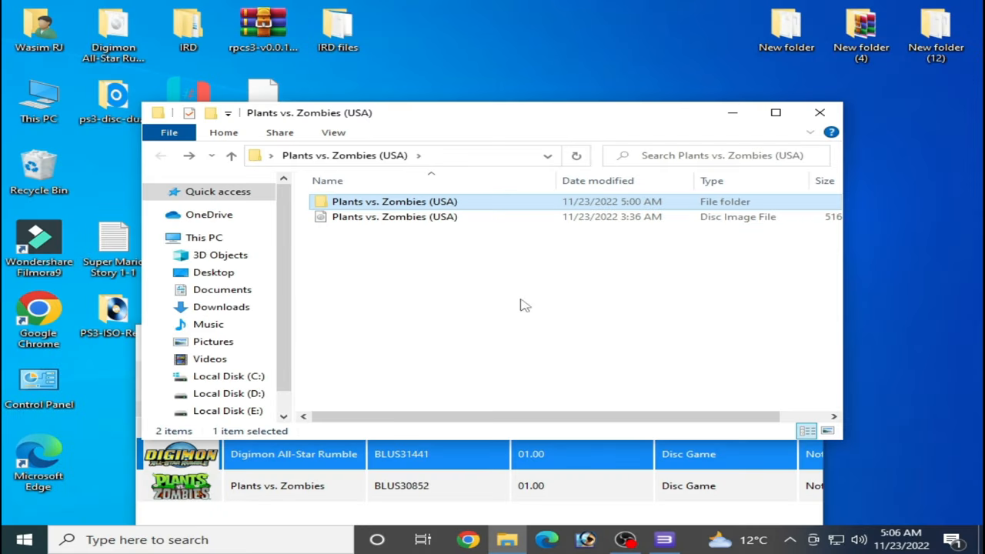
pyautogui.moveTo(526, 267)
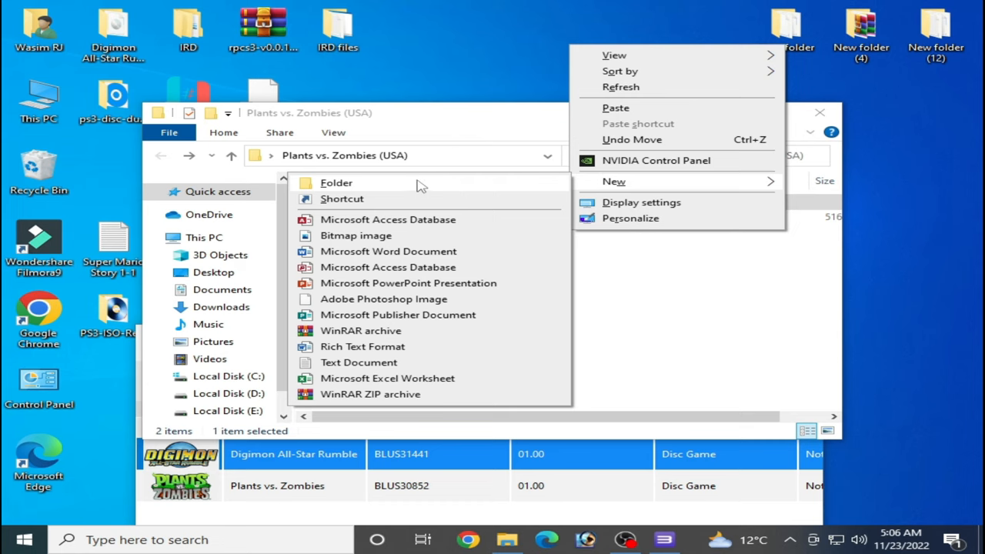
pyautogui.click(335, 181)
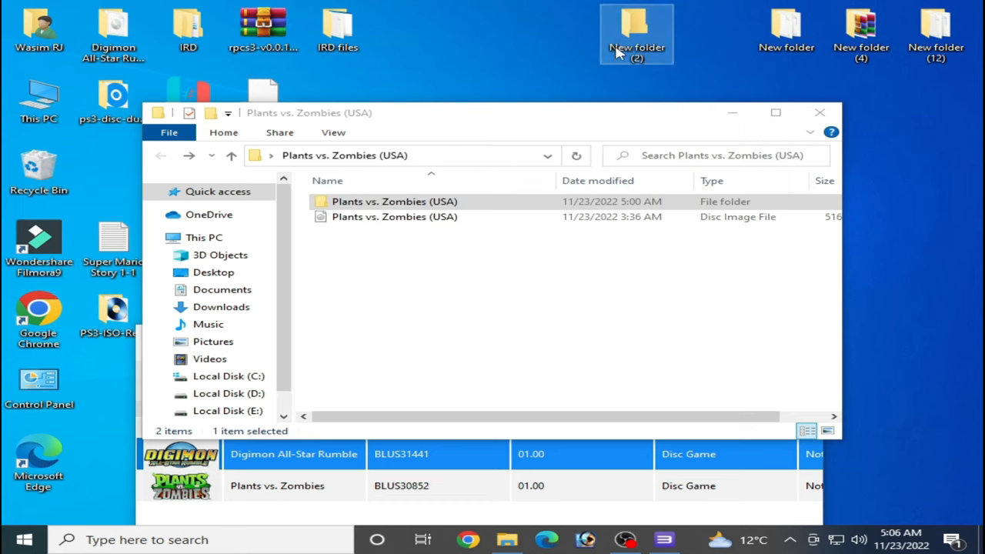
pyautogui.moveTo(634, 38)
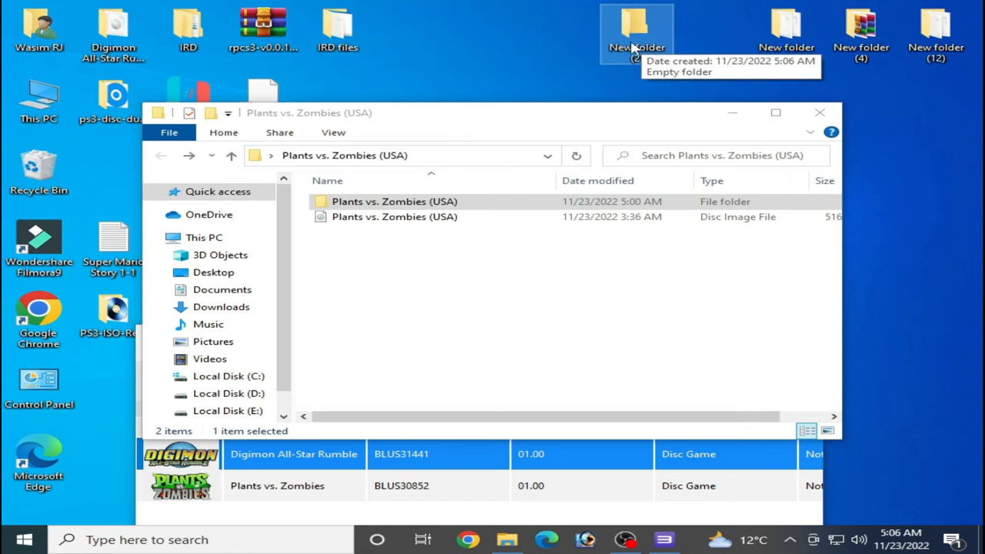
pyautogui.doubleClick(637, 27)
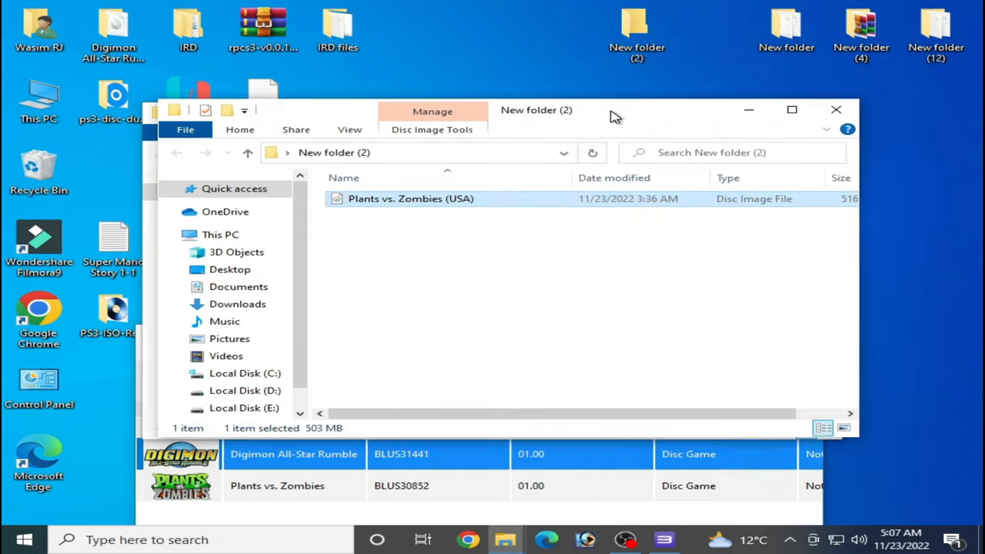
pyautogui.moveTo(469, 223)
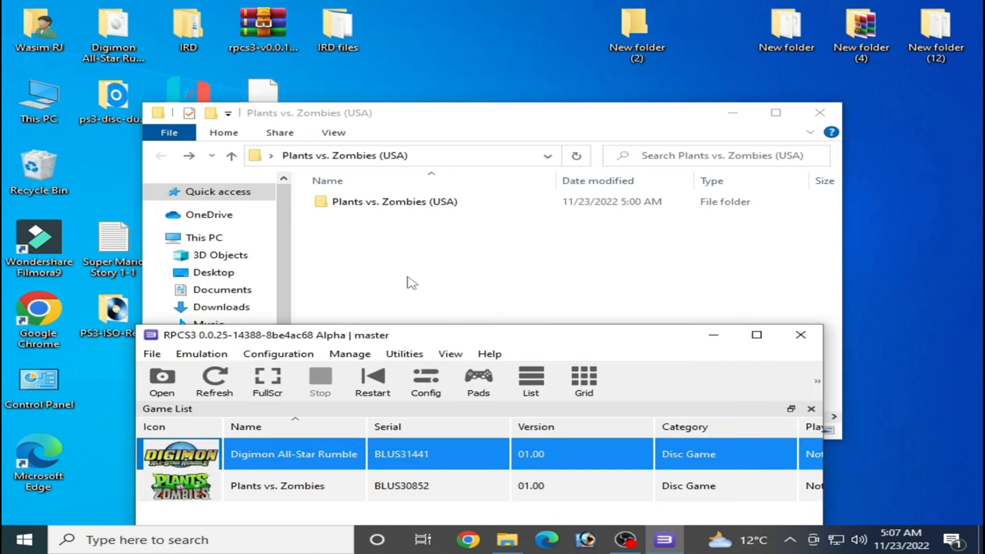
# Boot New folder (2) as a game folder and dismiss the no-bootable-content error.
pyautogui.moveTo(492, 336); pyautogui.dragTo(492, 215)
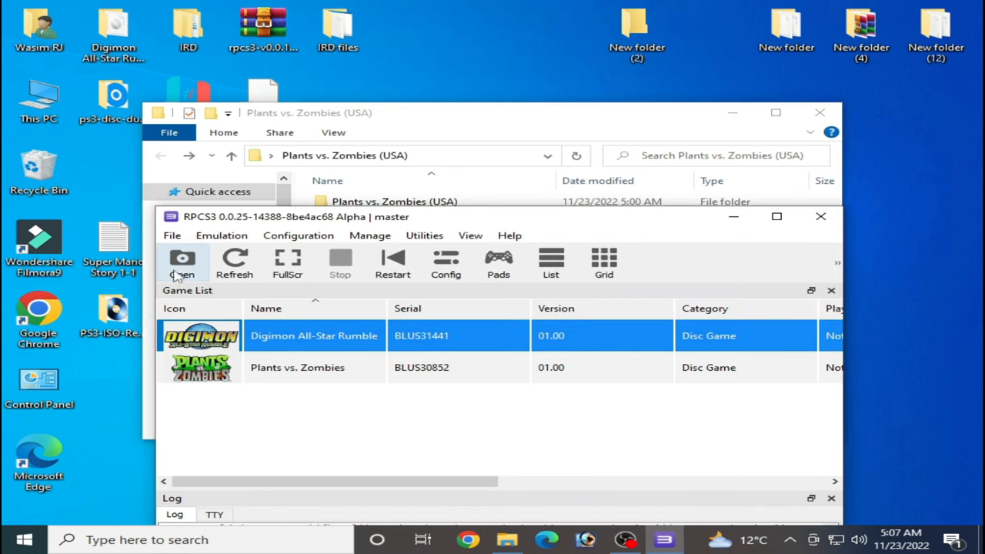
pyautogui.click(181, 263)
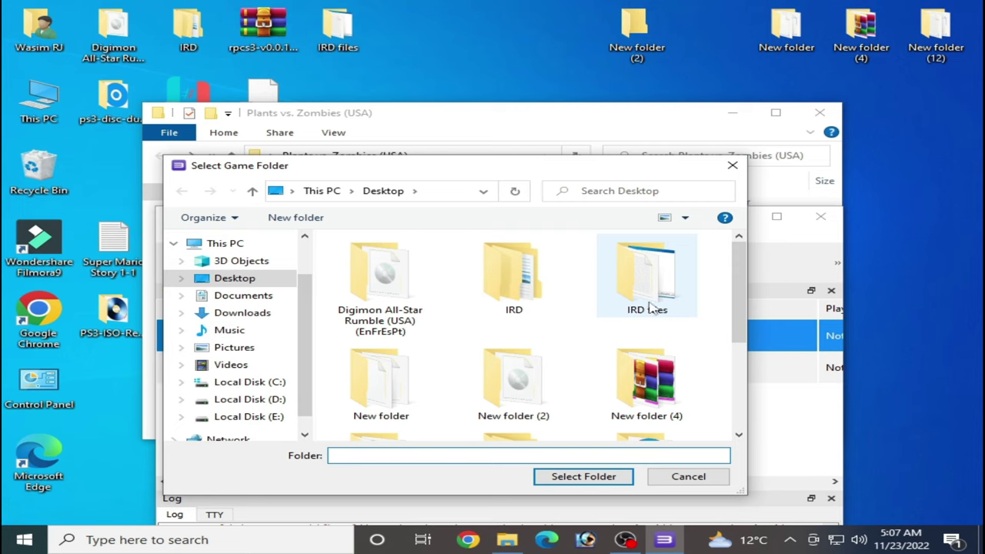
pyautogui.scroll(-3)
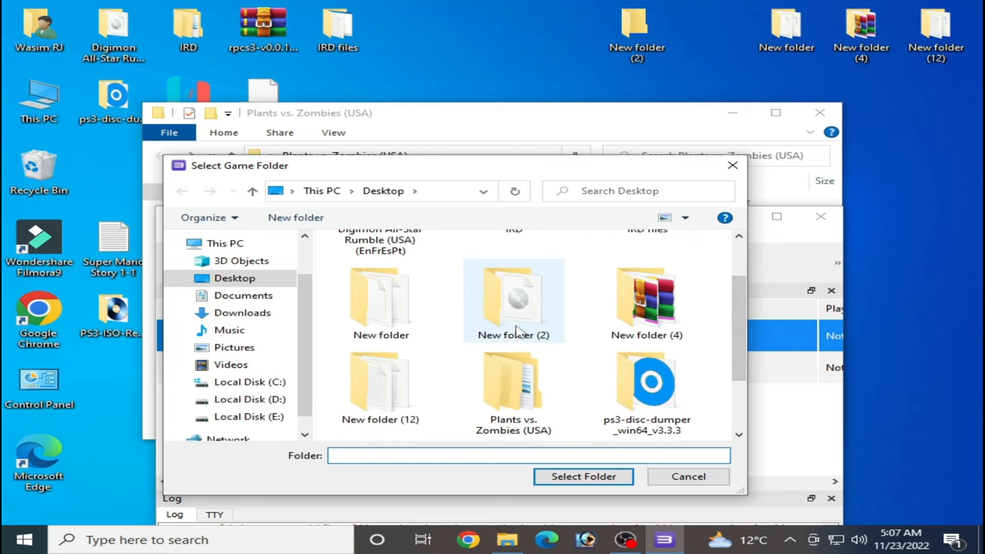
pyautogui.doubleClick(513, 300)
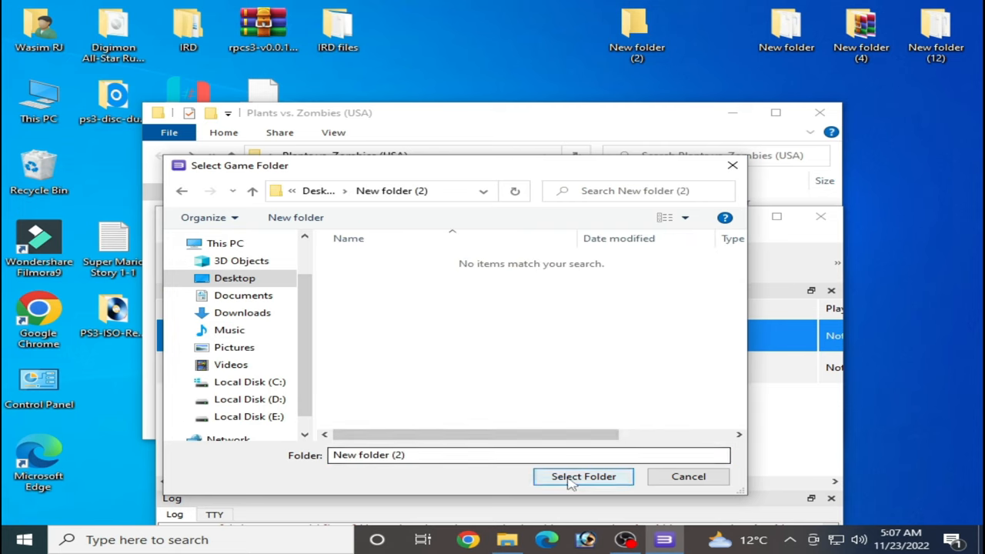
pyautogui.click(583, 477)
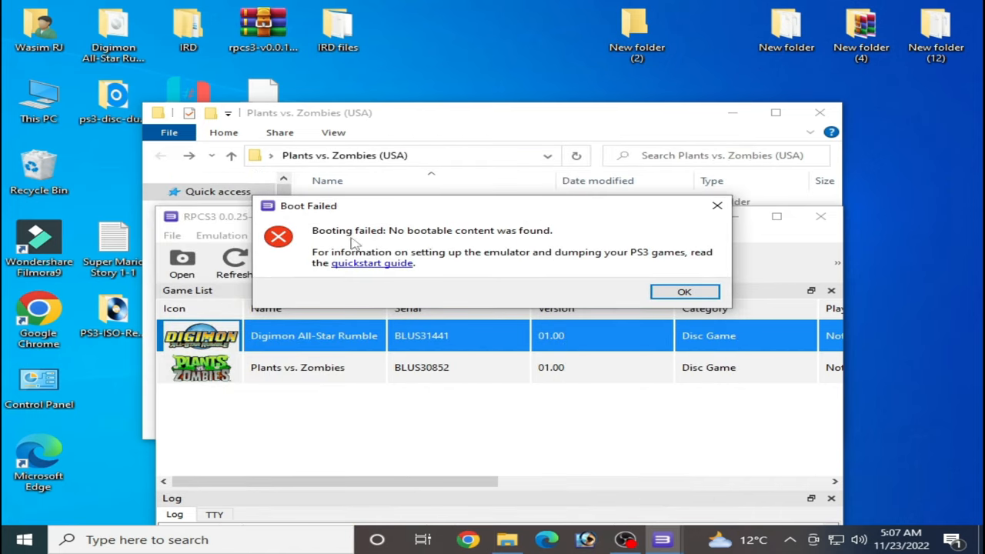
pyautogui.moveTo(392, 245)
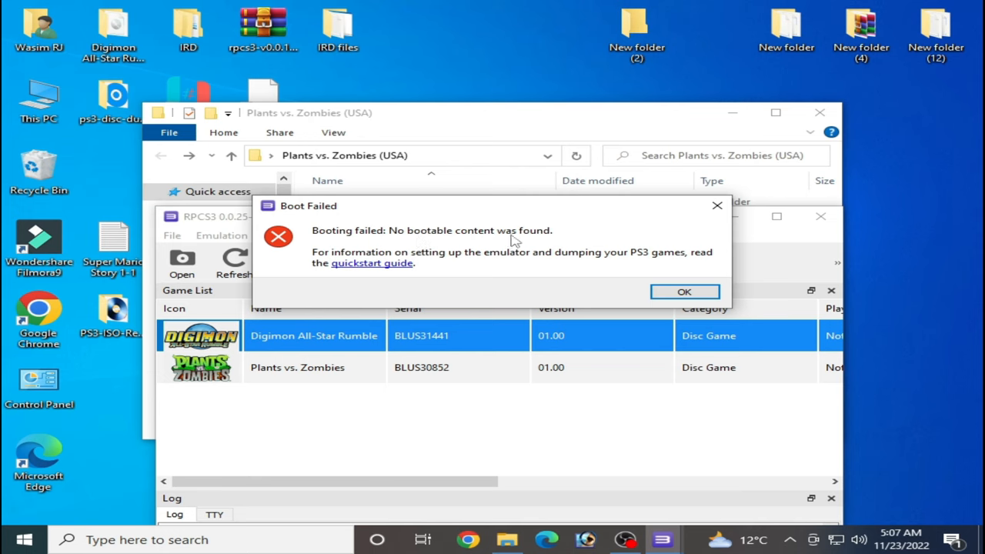
pyautogui.click(683, 291)
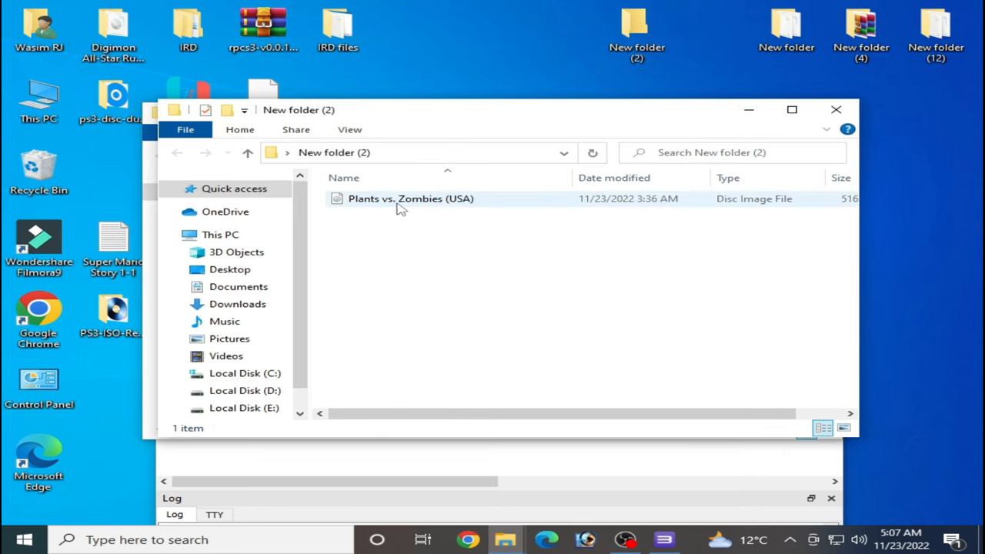
# Extract the Plants vs. Zombies ISO and view the resulting folder with PS3_GAME, PS3_UPDATE and PS3_DISC.SFB.
pyautogui.click(400, 198)
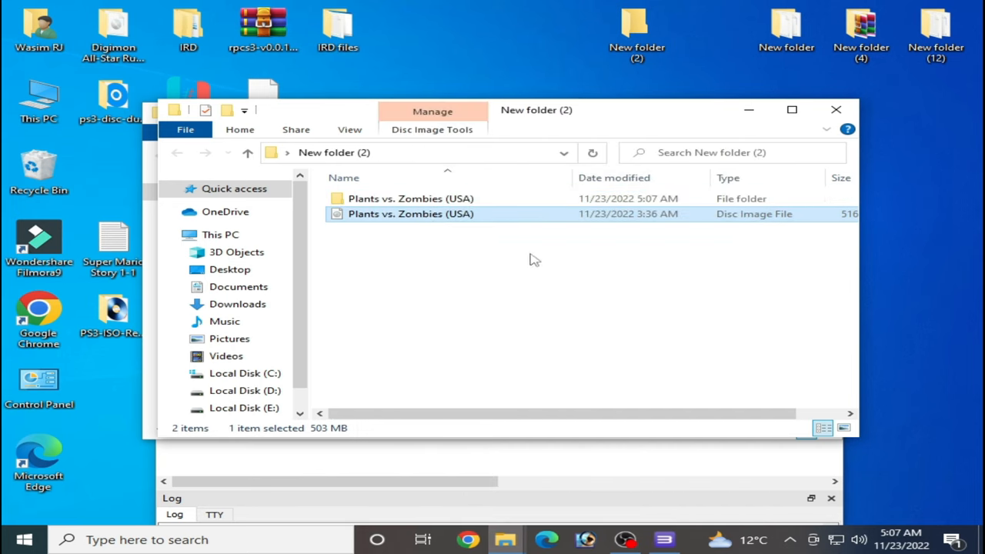
pyautogui.doubleClick(409, 197)
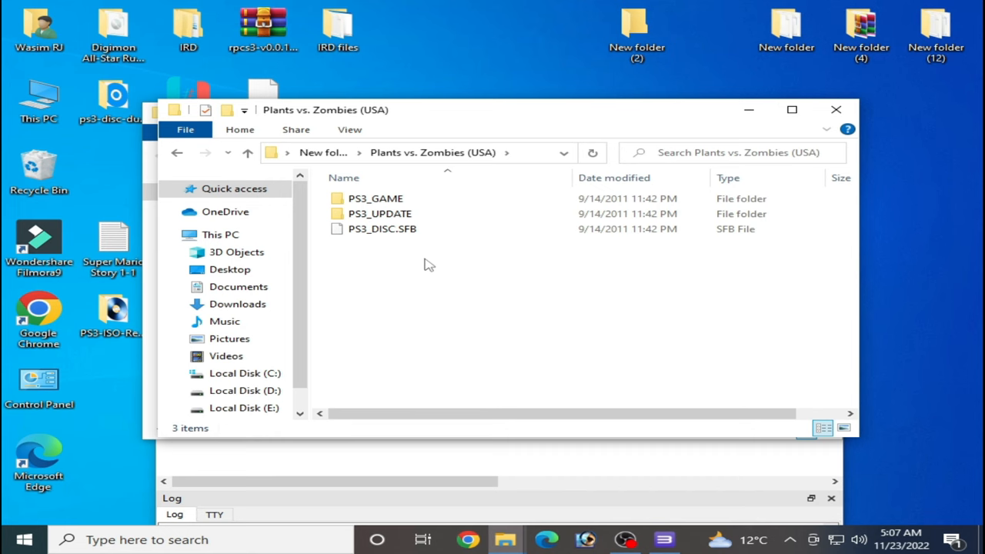
pyautogui.moveTo(659, 403)
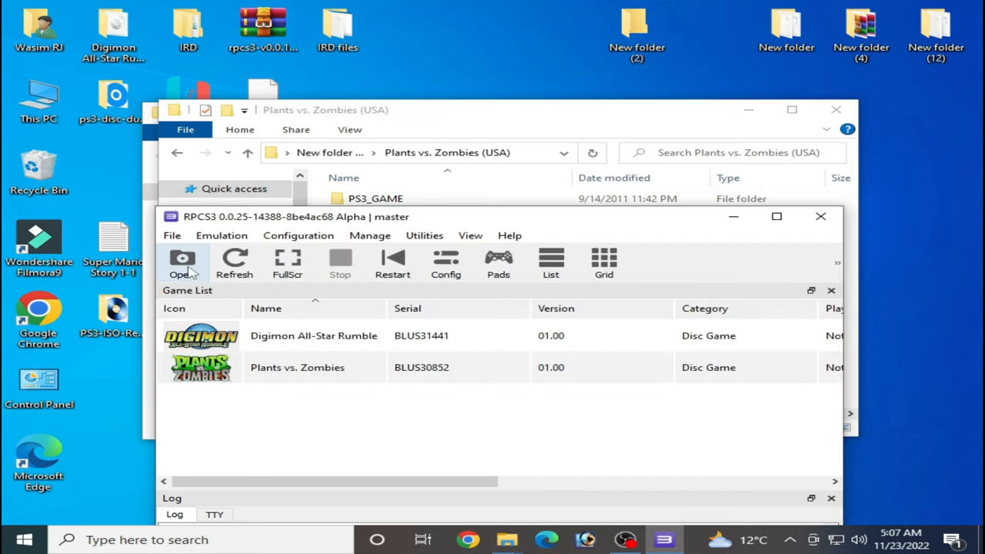
# Boot the extracted Plants vs. Zombies (USA) folder and dismiss the invalid-or-corrupted error.
pyautogui.click(181, 263)
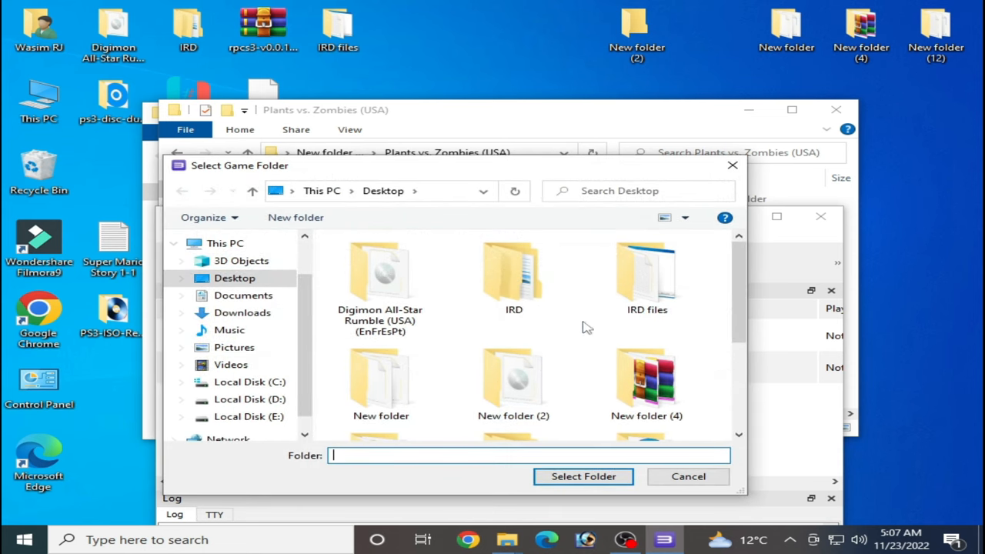
pyautogui.scroll(-3)
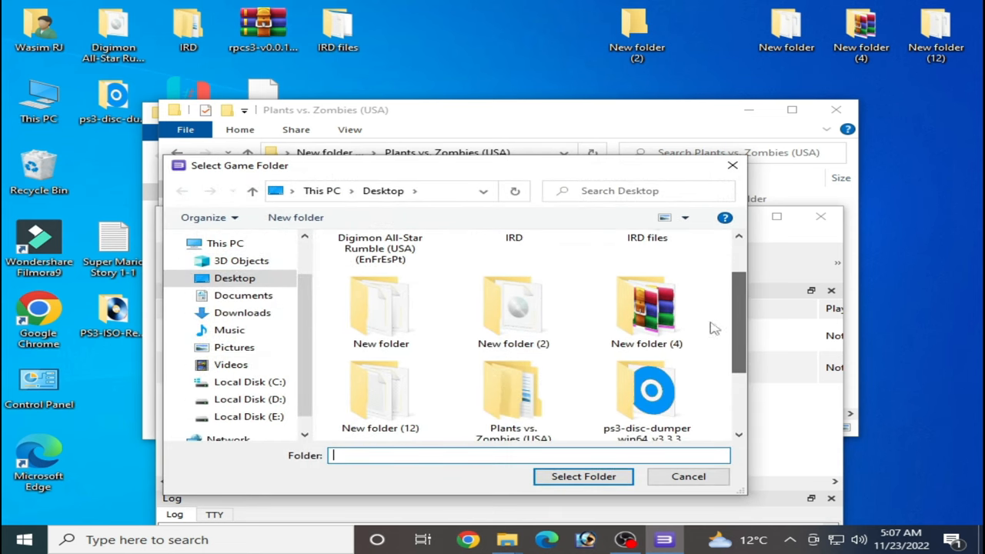
pyautogui.doubleClick(513, 308)
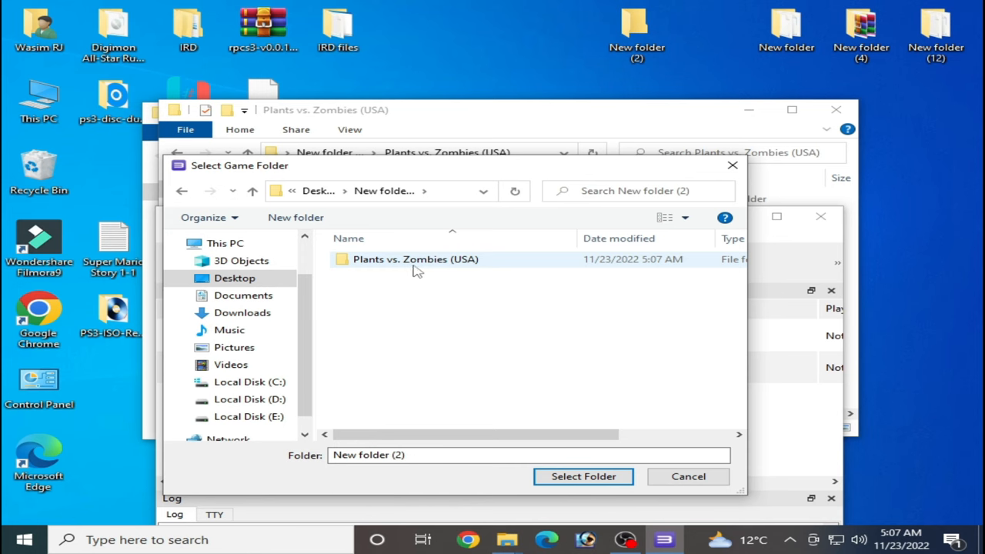
pyautogui.doubleClick(416, 258)
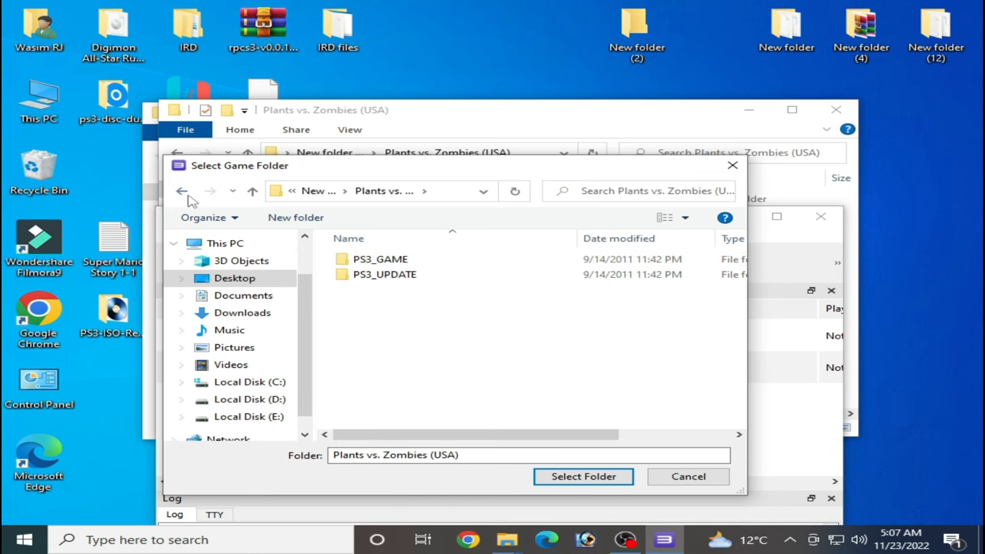
pyautogui.click(581, 475)
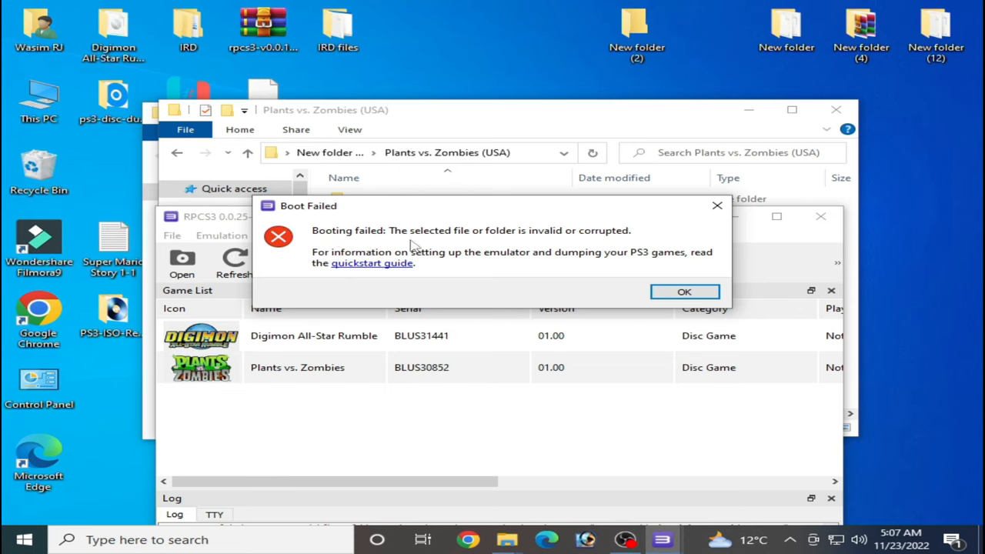
pyautogui.moveTo(445, 245)
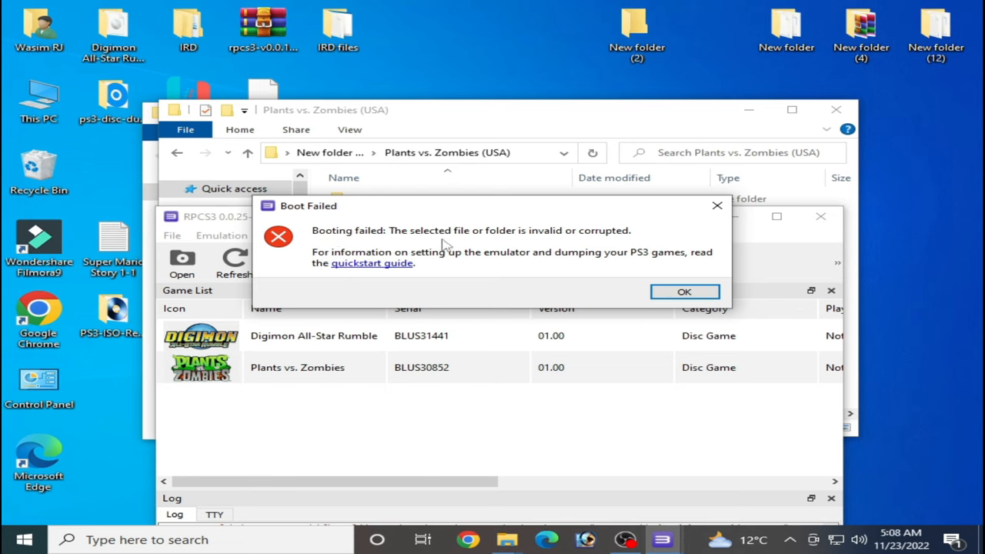
pyautogui.moveTo(591, 243)
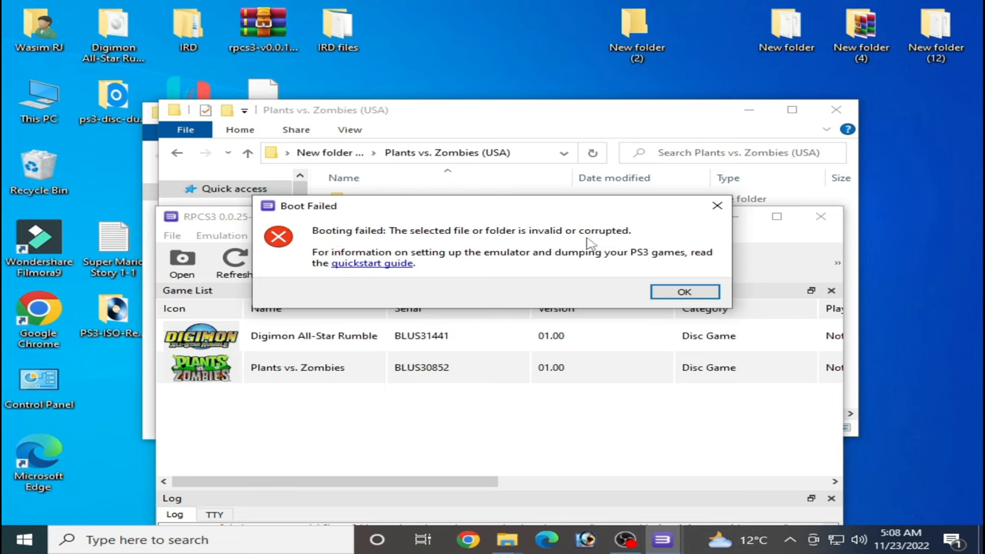
pyautogui.click(683, 291)
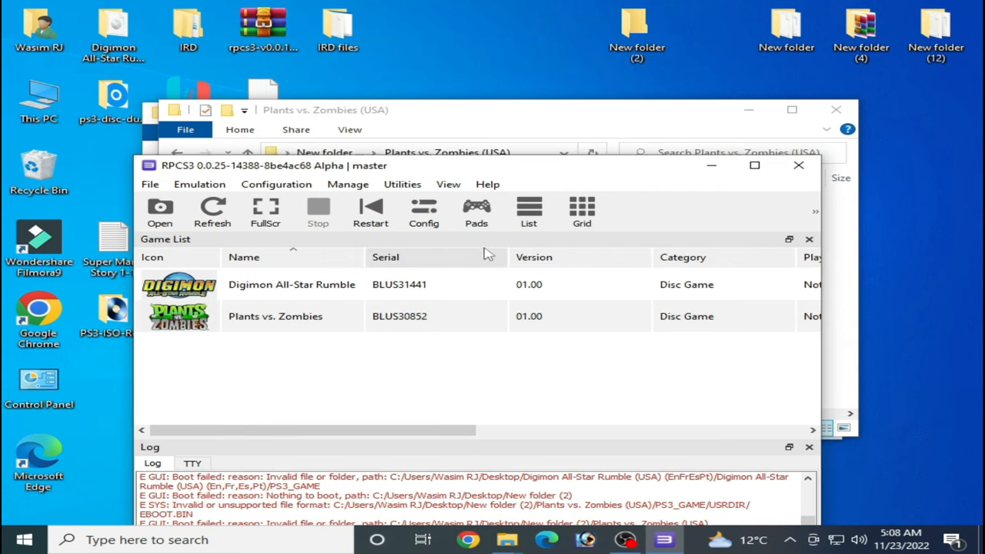
pyautogui.moveTo(710, 166)
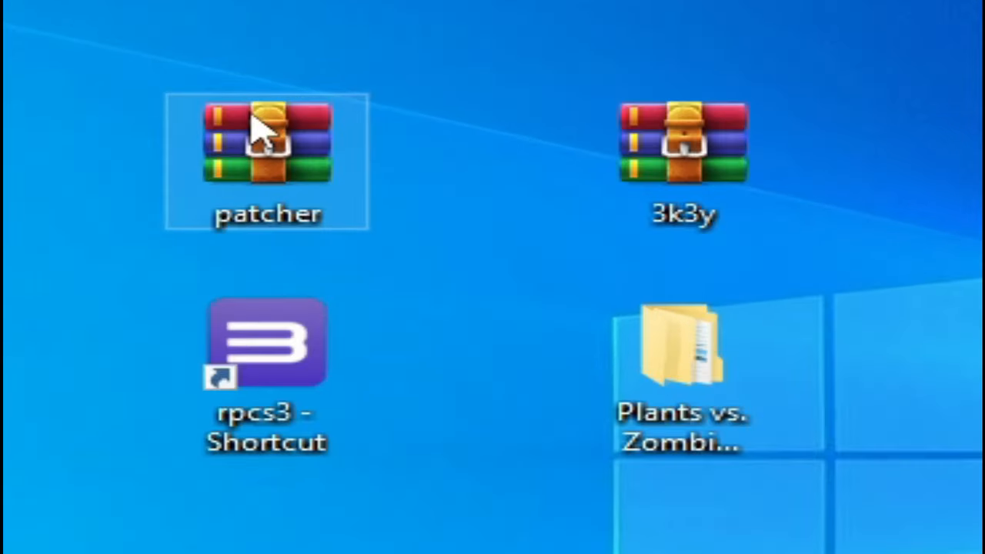
# Extract the patcher archive into a patcher folder on the desktop beside the 3k3y archive.
pyautogui.click(683, 142)
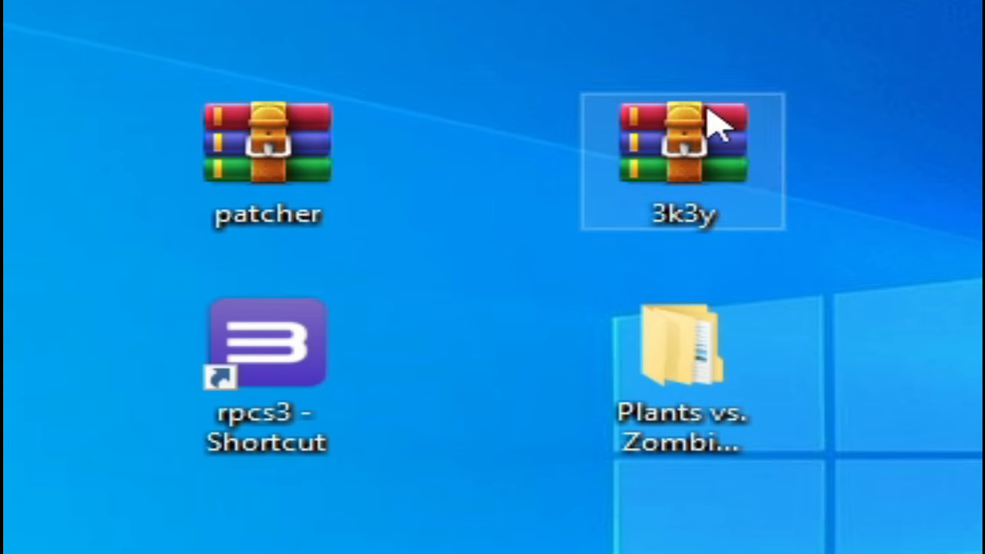
pyautogui.moveTo(708, 172)
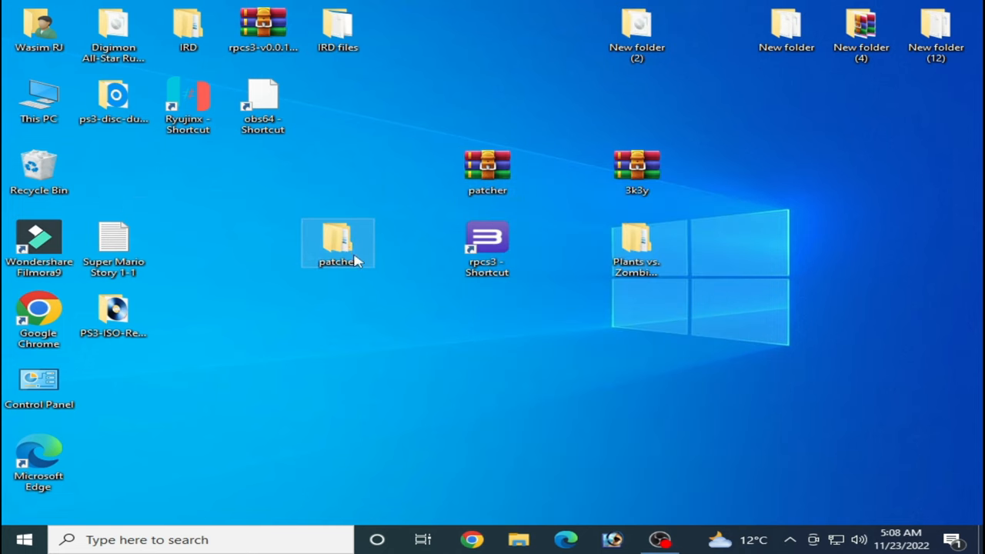
# Browse into the inner patcher folder with test_patcher, set it aside and reopen New folder (2).
pyautogui.doubleClick(337, 243)
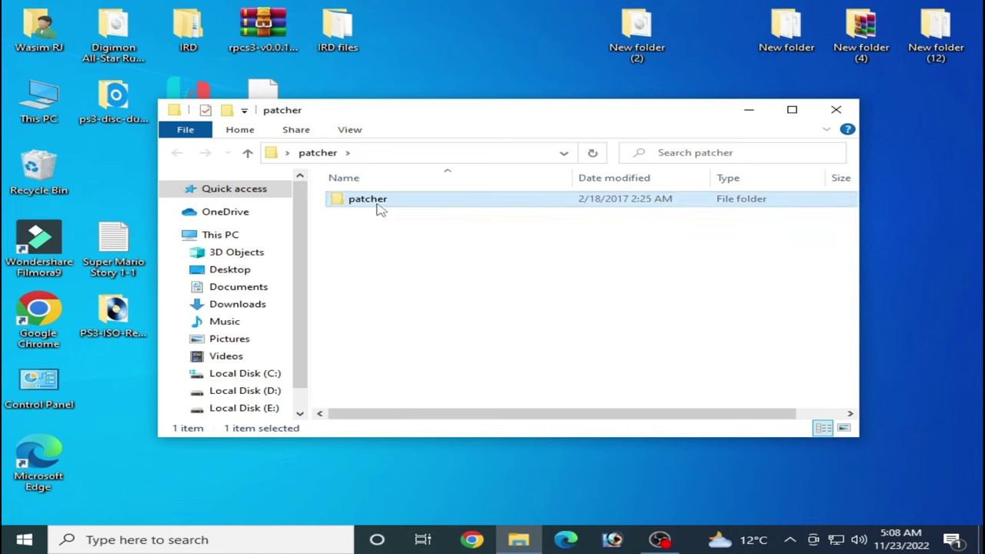
pyautogui.doubleClick(366, 198)
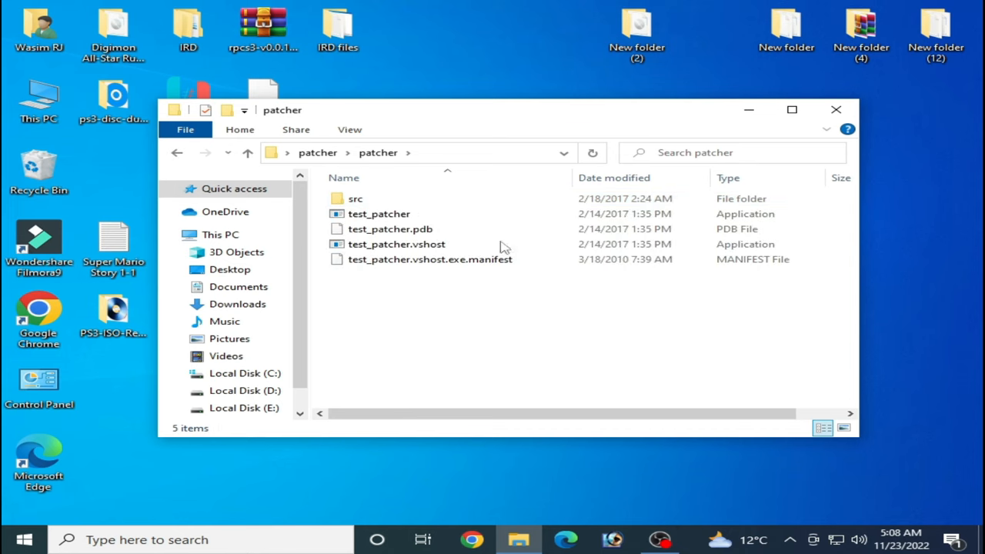
pyautogui.moveTo(526, 114)
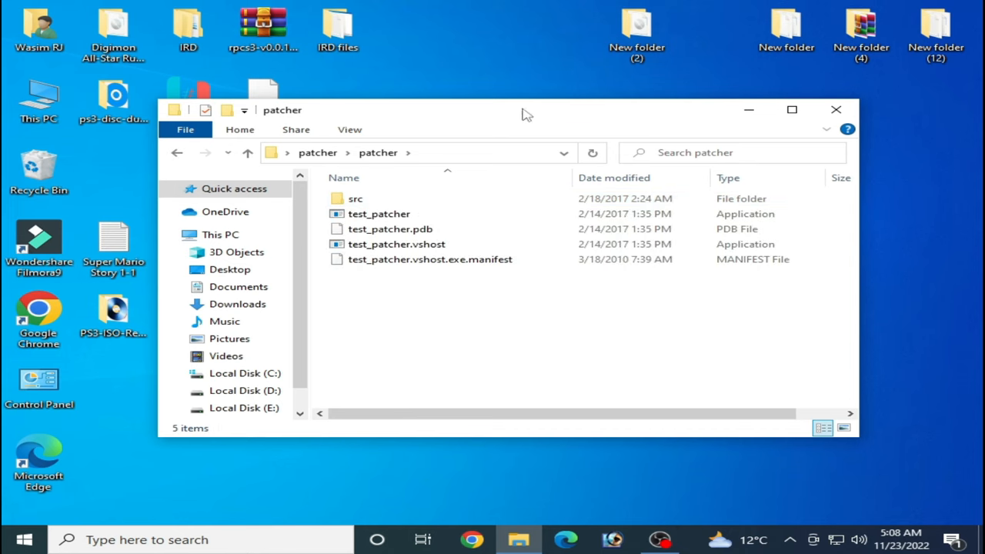
pyautogui.moveTo(523, 109); pyautogui.dragTo(623, 228)
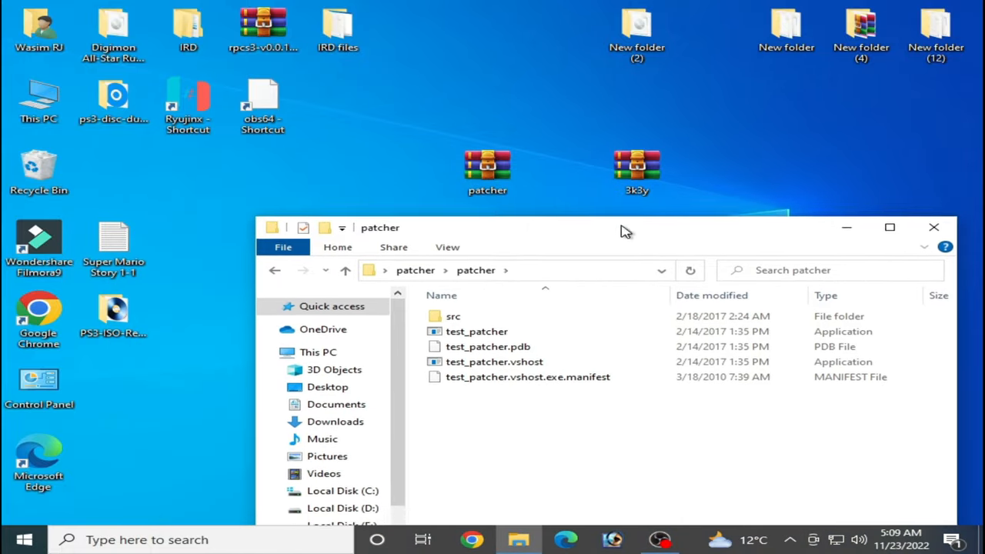
pyautogui.doubleClick(637, 28)
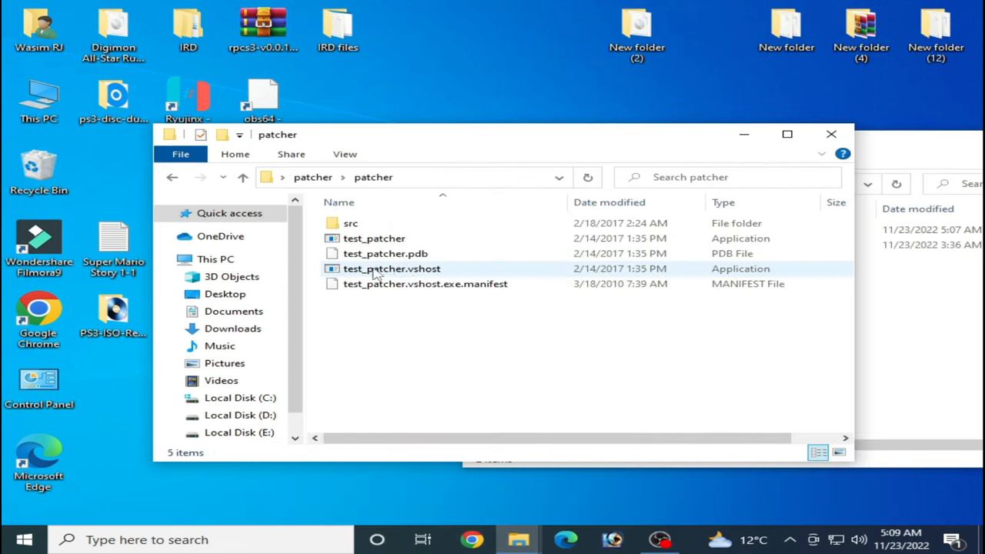
# Launch test_patcher and load the Plants vs. Zombies (USA) ISO as the image to patch.
pyautogui.click(374, 237)
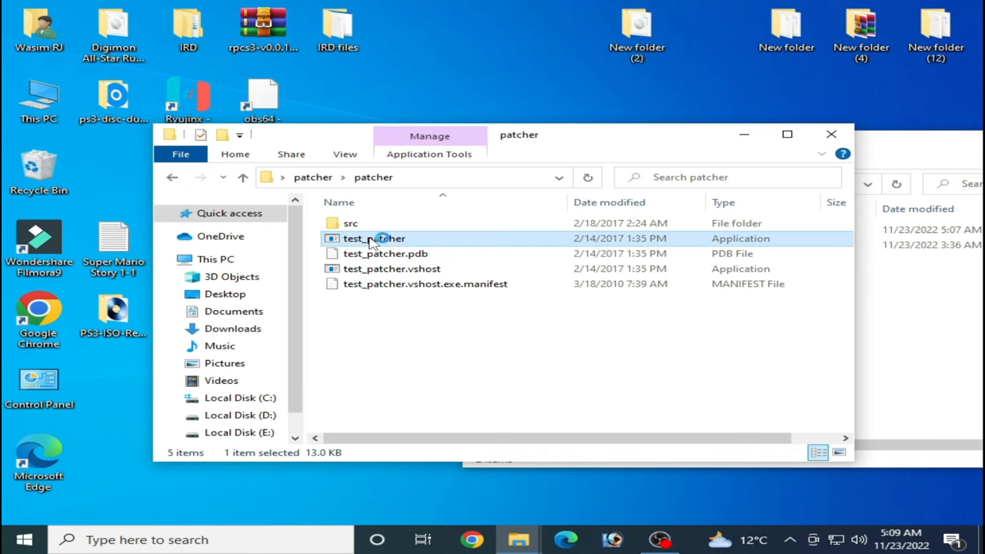
pyautogui.doubleClick(372, 237)
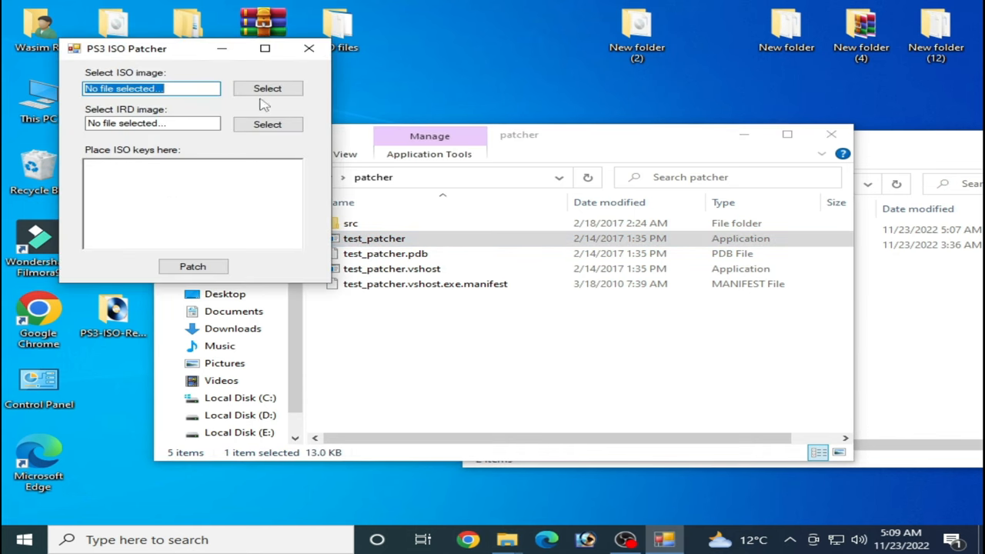
pyautogui.click(267, 123)
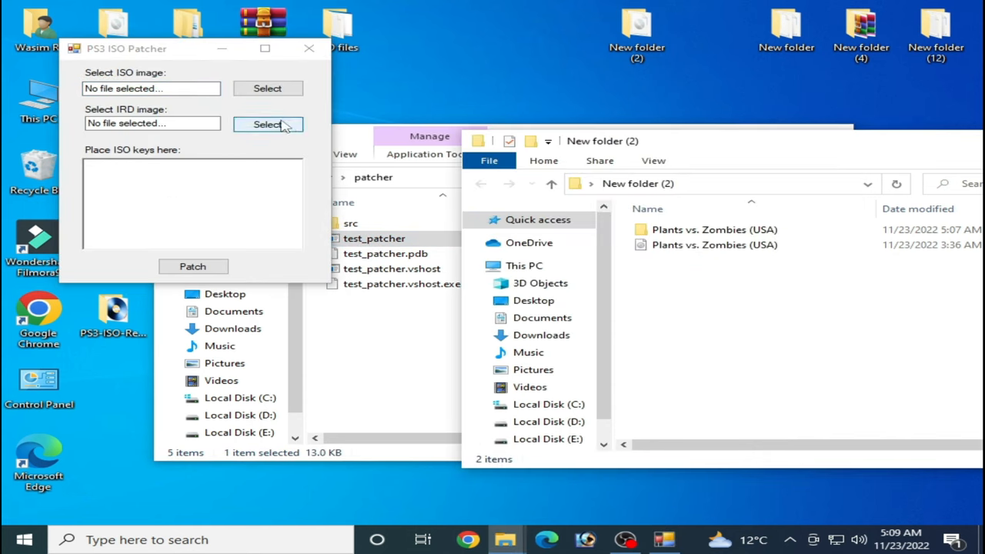
pyautogui.click(267, 123)
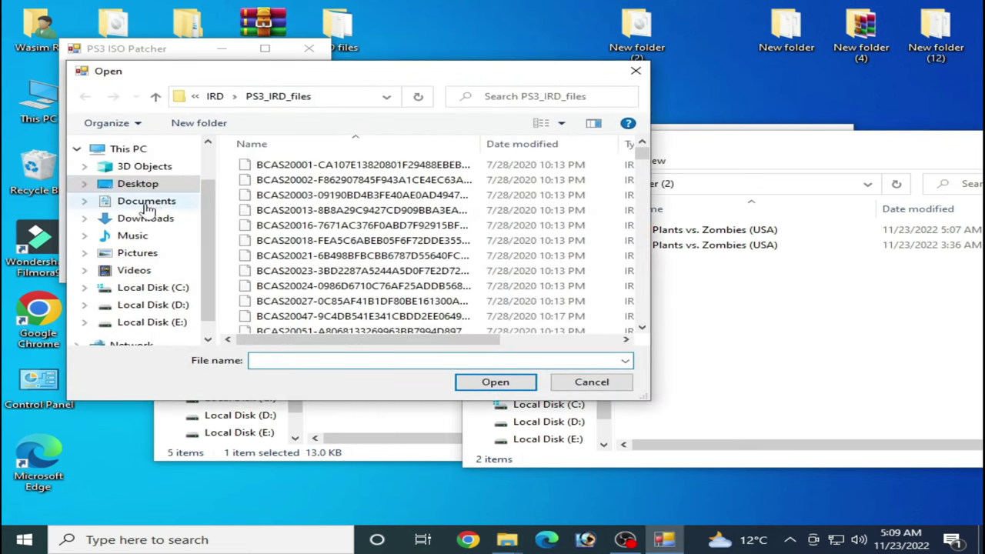
pyautogui.click(138, 183)
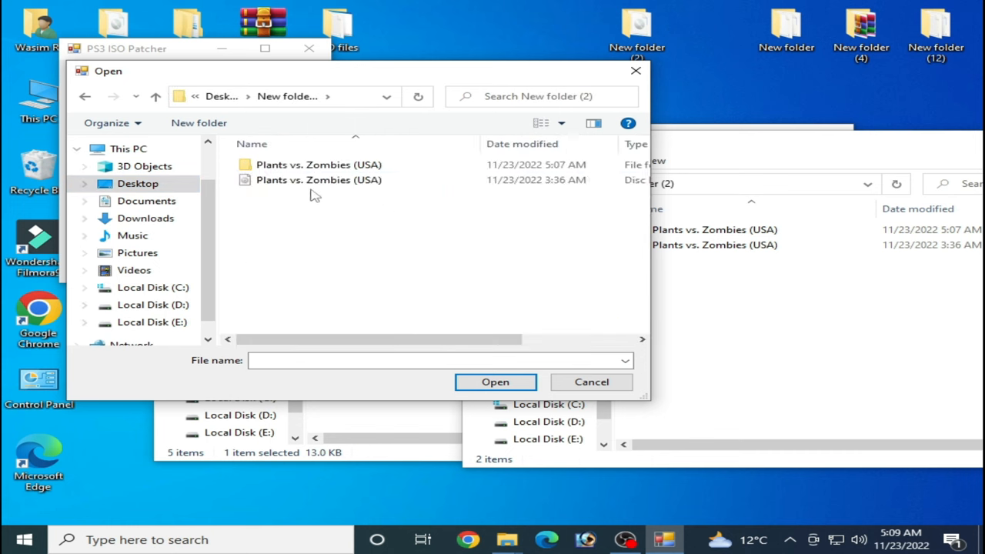
pyautogui.click(496, 382)
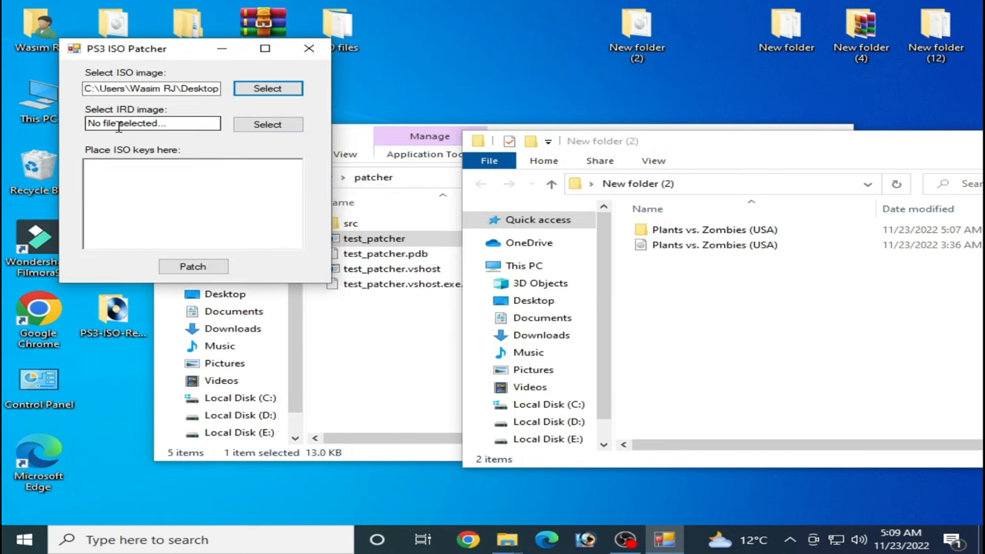
pyautogui.moveTo(228, 151)
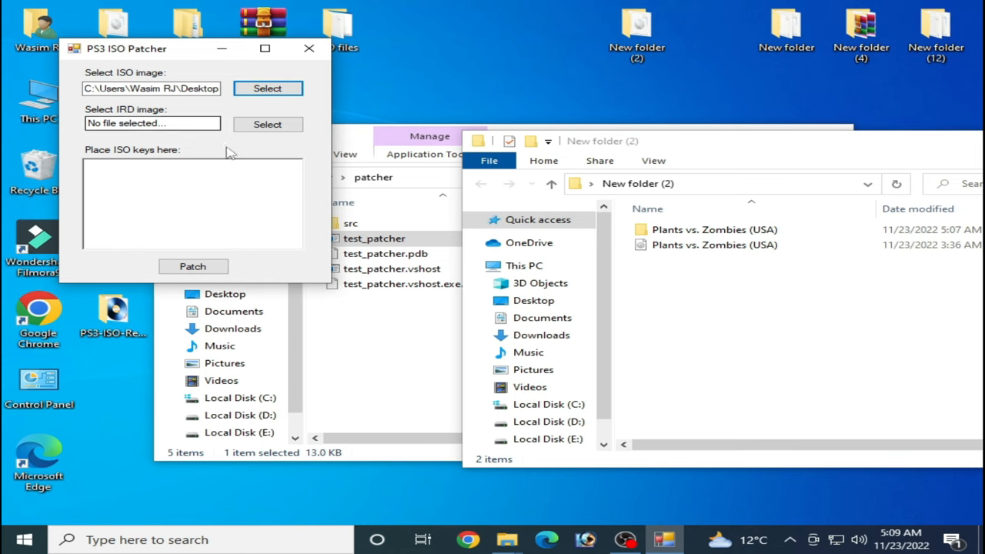
pyautogui.moveTo(120, 121)
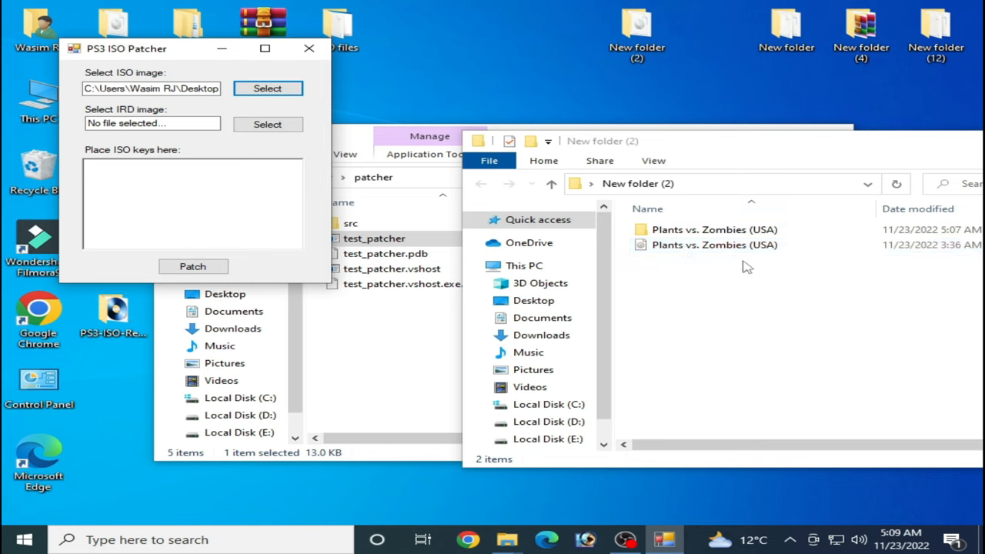
pyautogui.moveTo(377, 37)
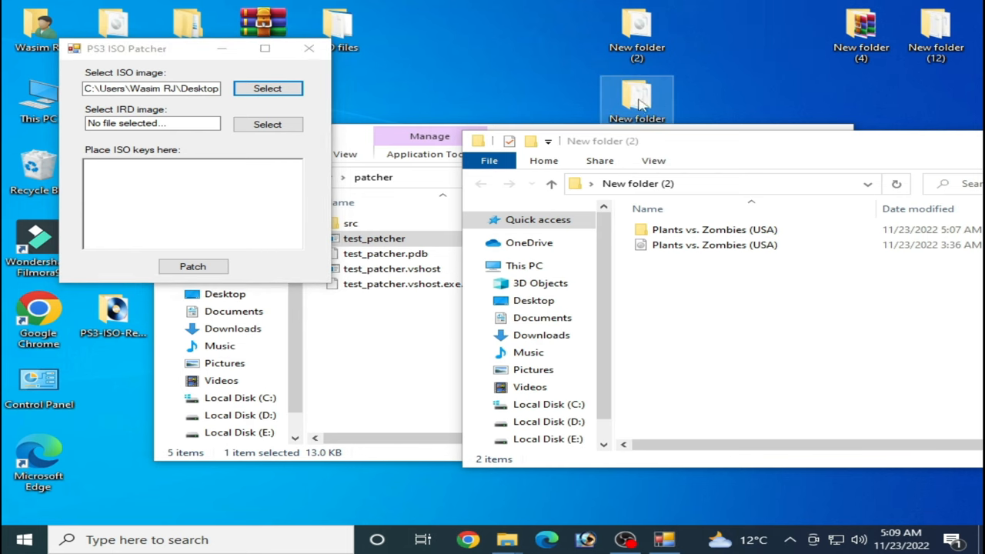
# Browse Desktop > New folder to the BLUS30852 IRD file for the patcher's IRD slot.
pyautogui.doubleClick(486, 28)
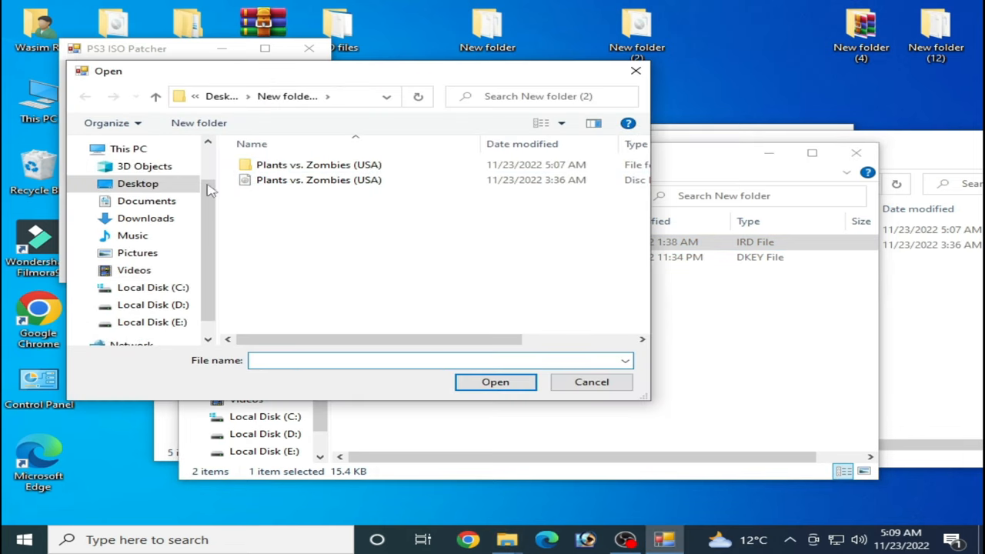
pyautogui.click(138, 183)
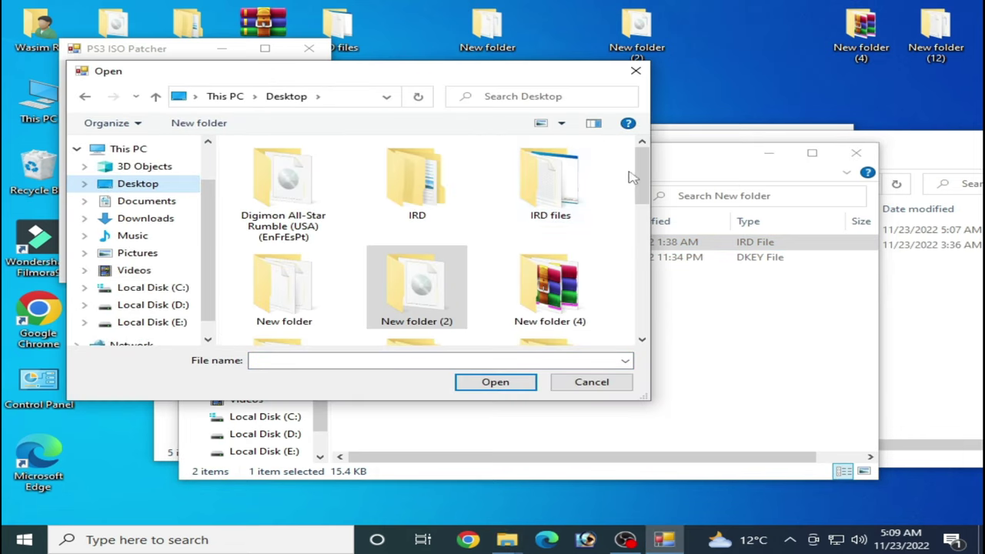
pyautogui.scroll(-3)
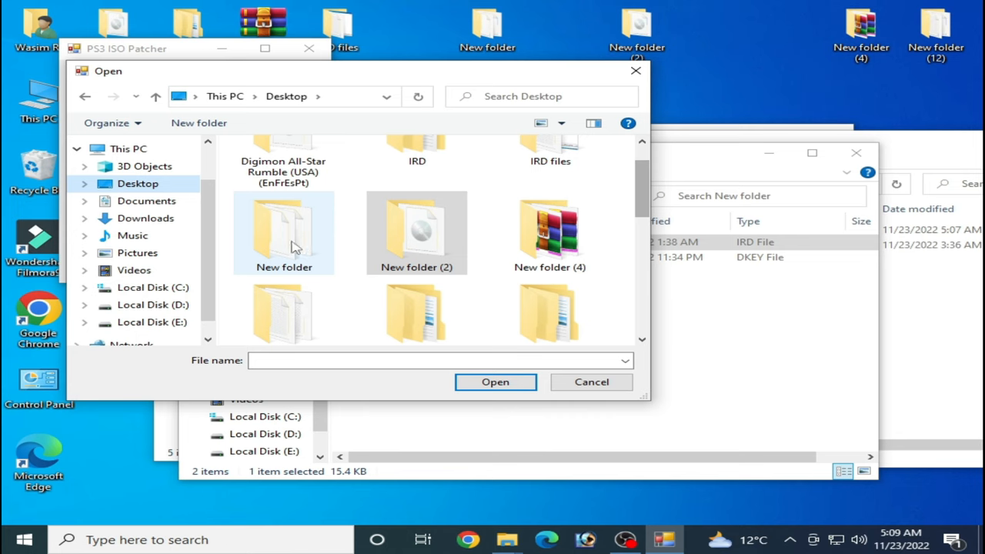
pyautogui.doubleClick(283, 230)
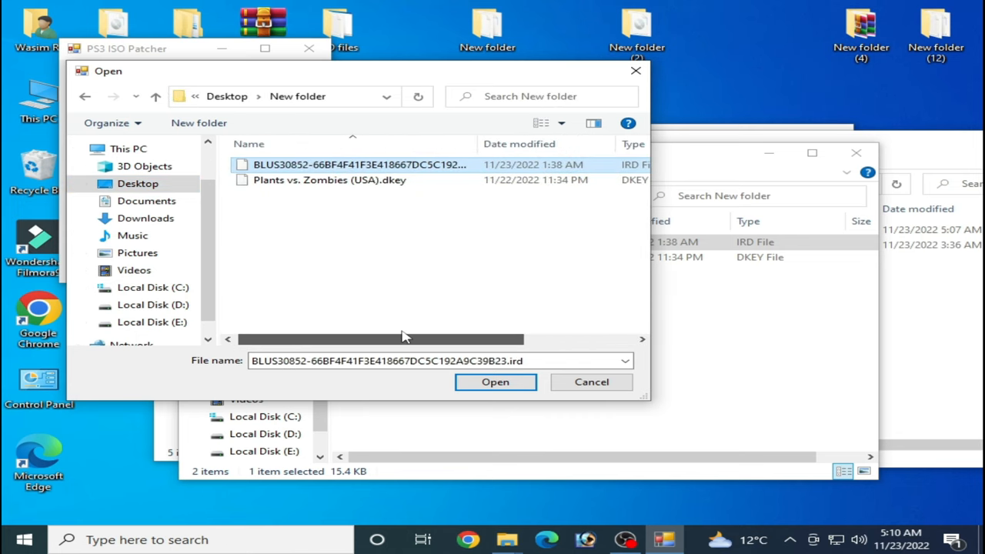
pyautogui.moveTo(381, 339); pyautogui.dragTo(484, 339)
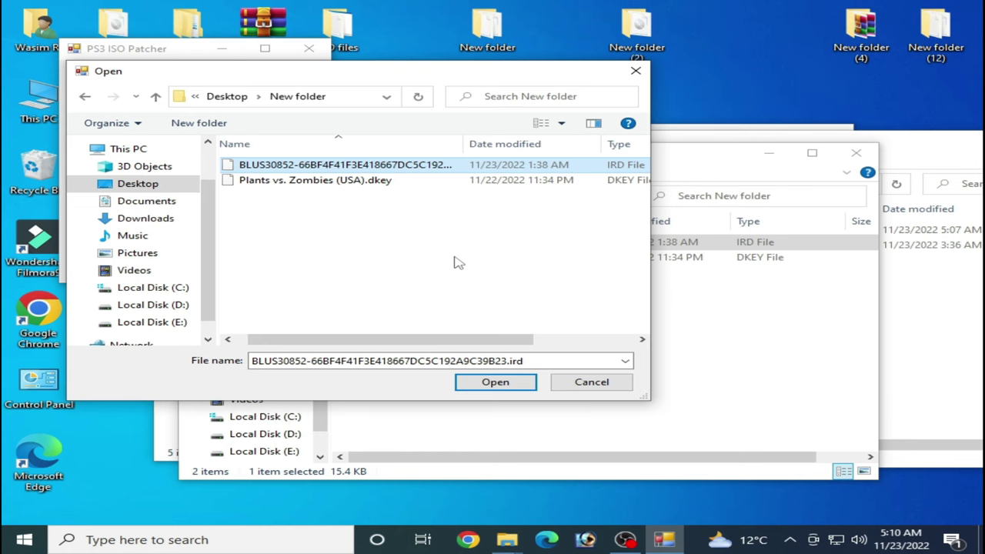
# Patch the Plants vs. Zombies ISO with the BLUS30852 IRD key and acknowledge the Done message.
pyautogui.click(495, 381)
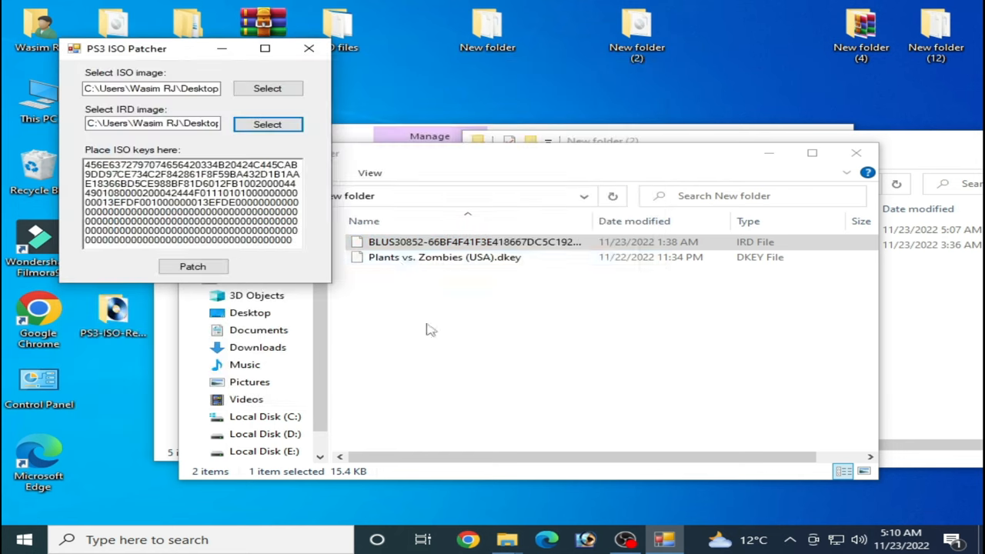
pyautogui.click(194, 266)
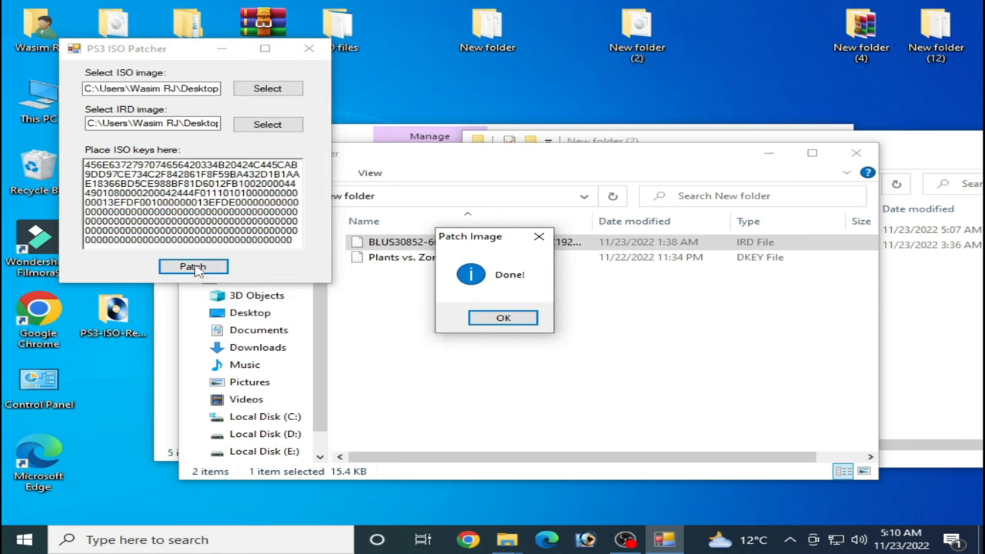
pyautogui.click(502, 317)
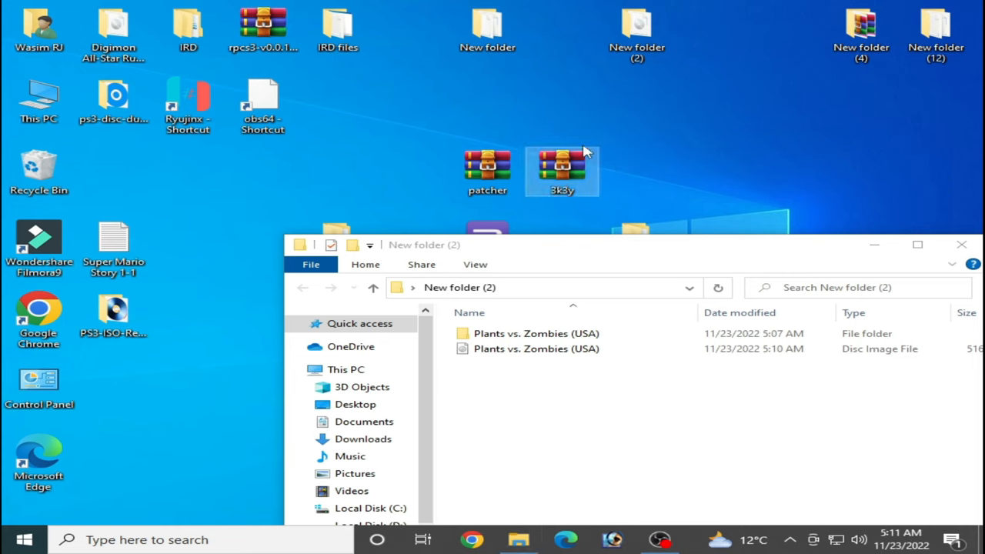
# Extract the 3k3y archive here with WinRAR and select IsoTools in the new 3k3y folder.
pyautogui.rightClick(561, 170)
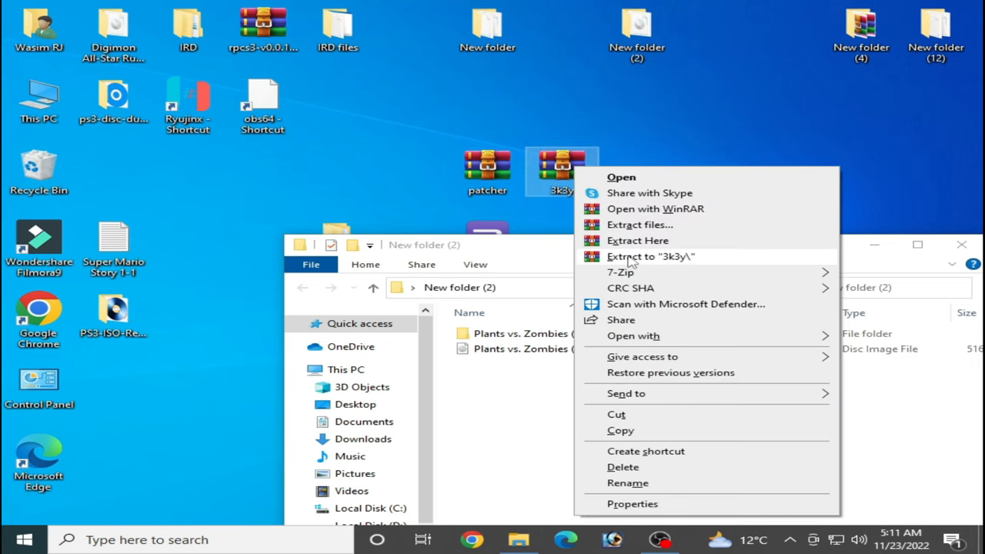
pyautogui.click(649, 255)
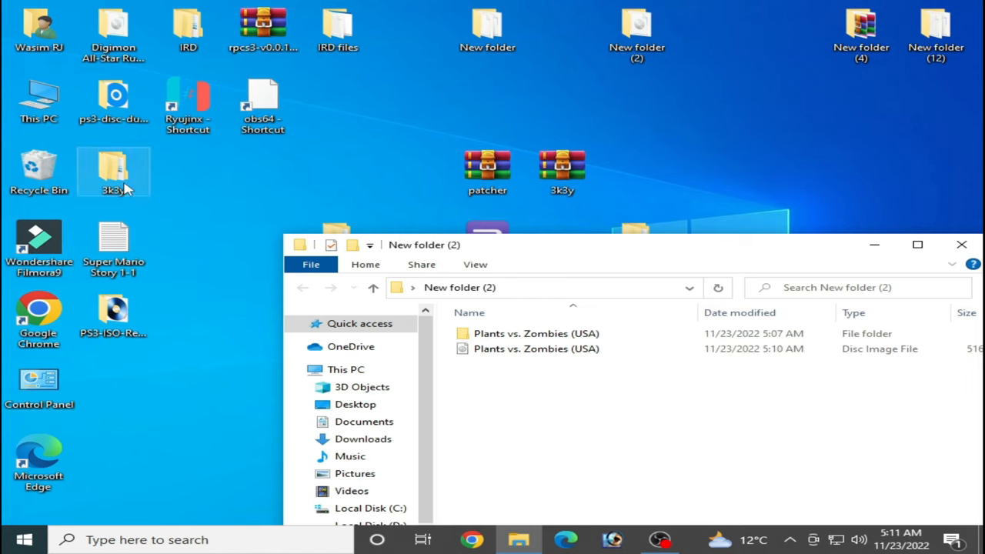
pyautogui.doubleClick(114, 168)
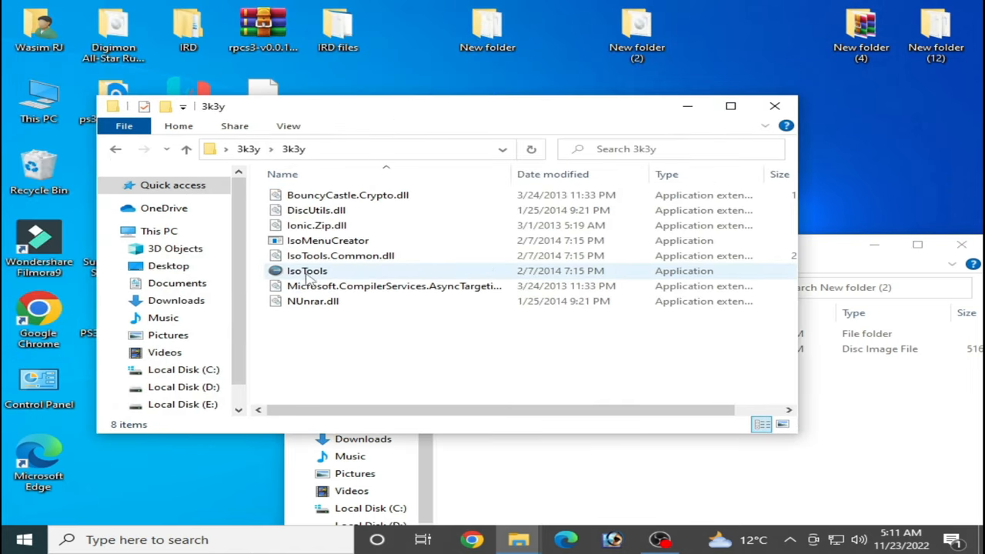
pyautogui.click(308, 271)
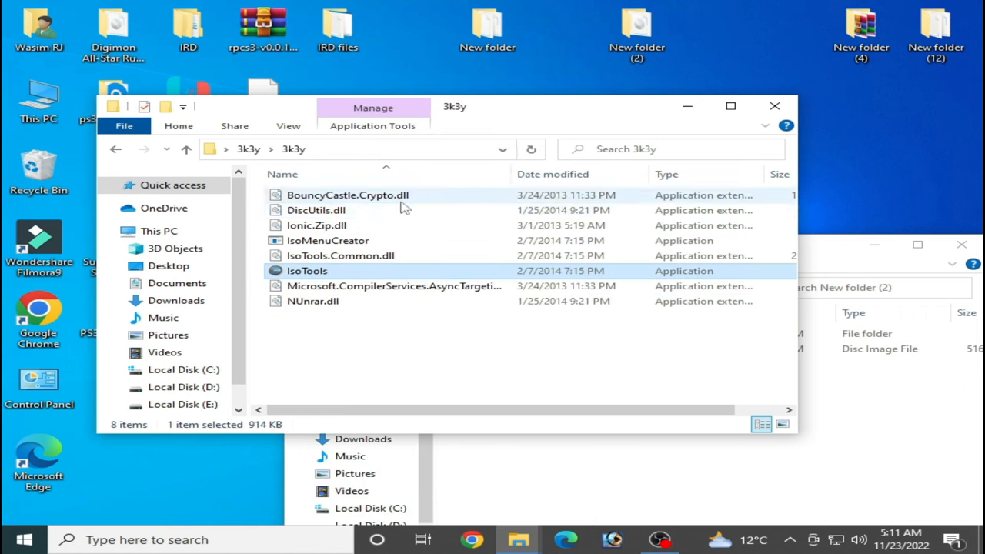
# Load the Plants vs. Zombies image from Desktop > New folder (2) into IsoTools' ISO Crypto.
pyautogui.doubleClick(306, 270)
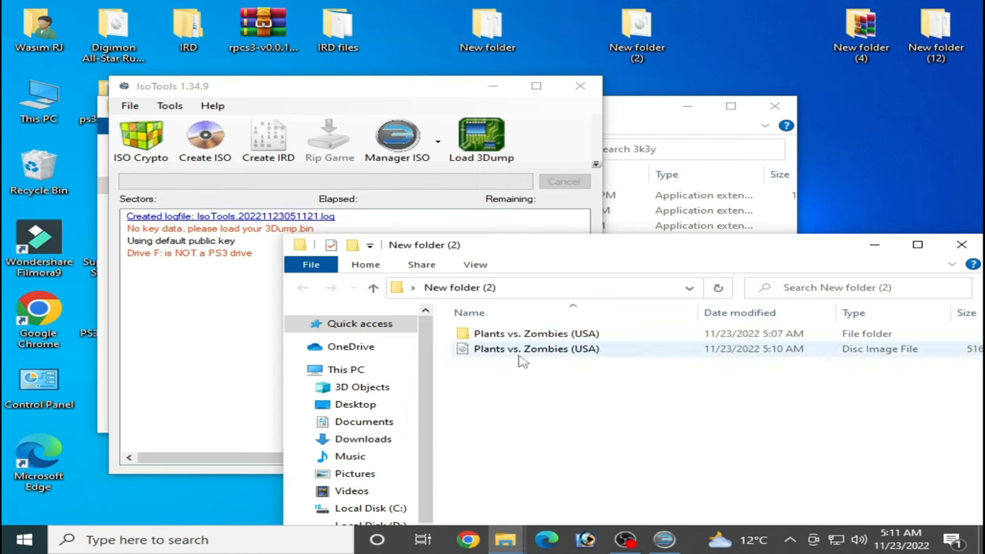
pyautogui.moveTo(535, 348)
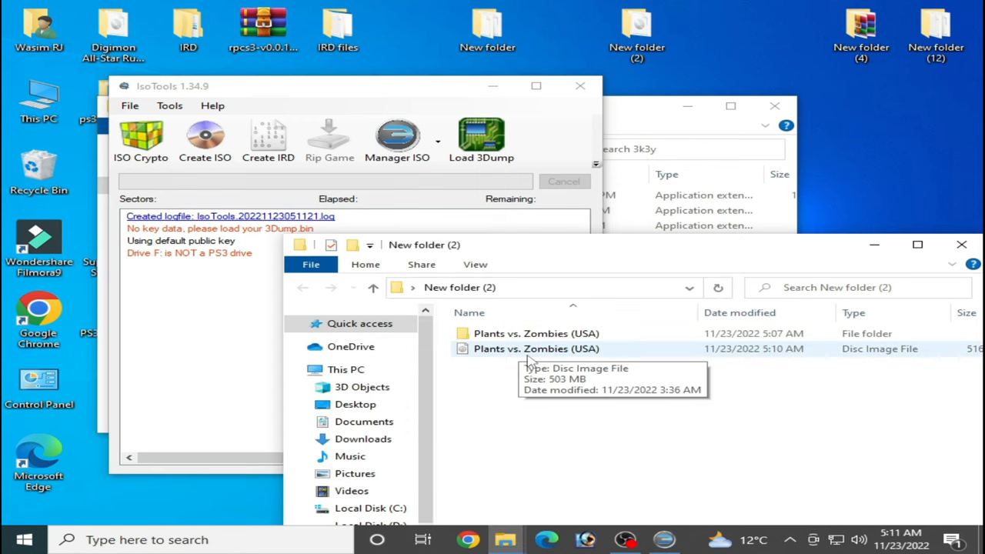
pyautogui.moveTo(142, 142)
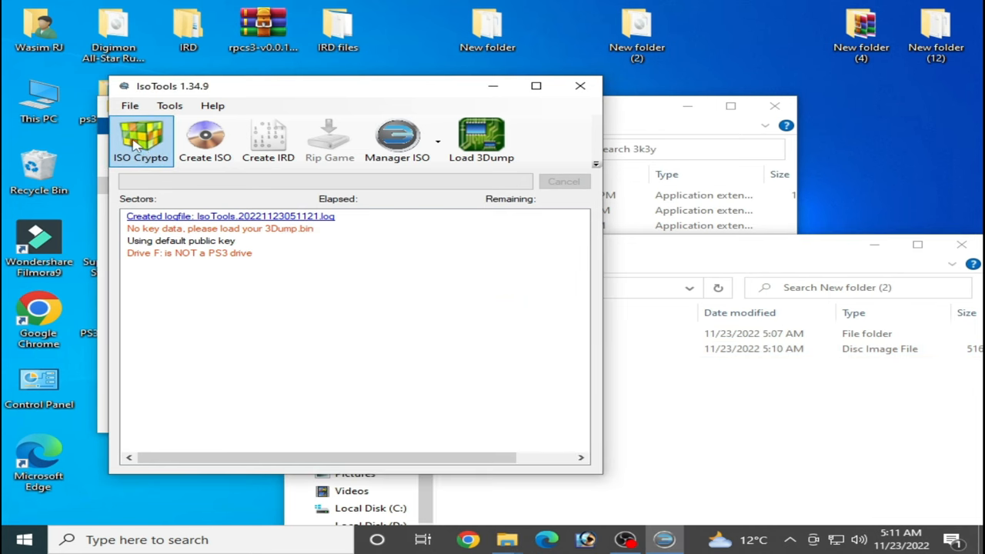
pyautogui.click(142, 142)
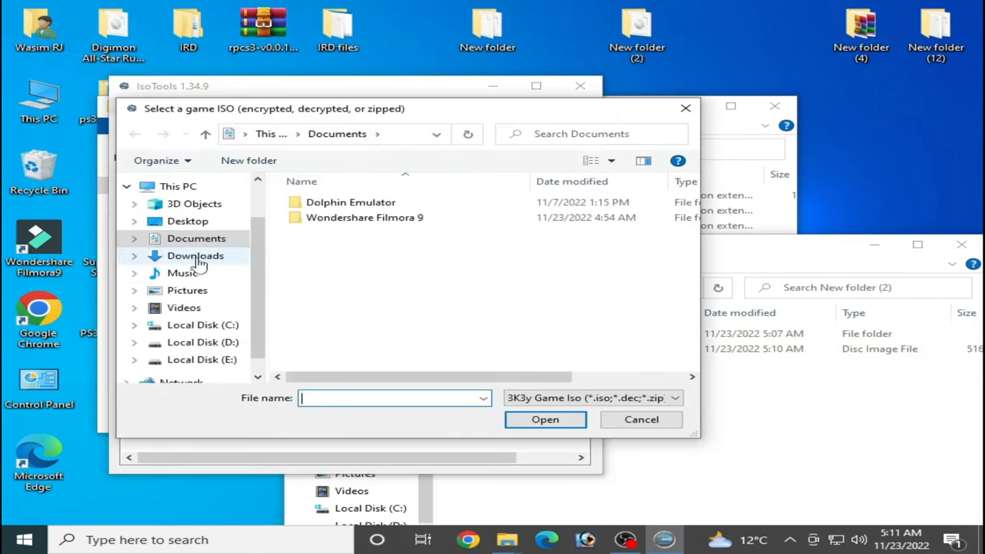
pyautogui.click(188, 222)
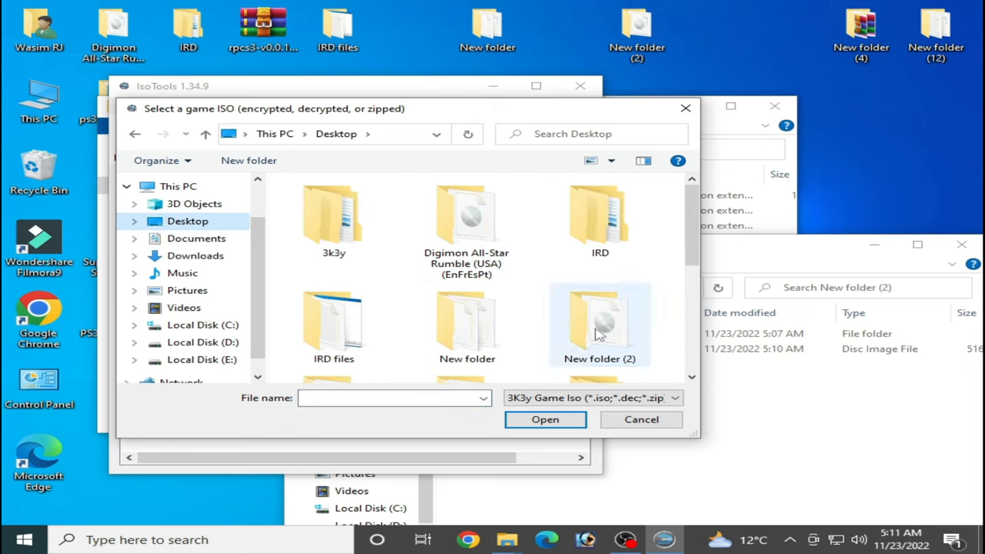
pyautogui.doubleClick(600, 323)
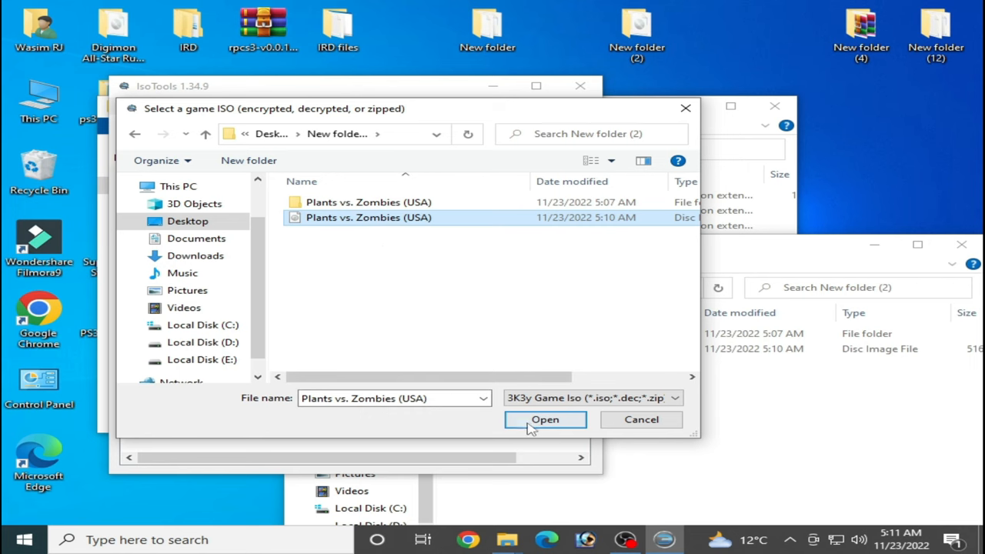
pyautogui.click(545, 419)
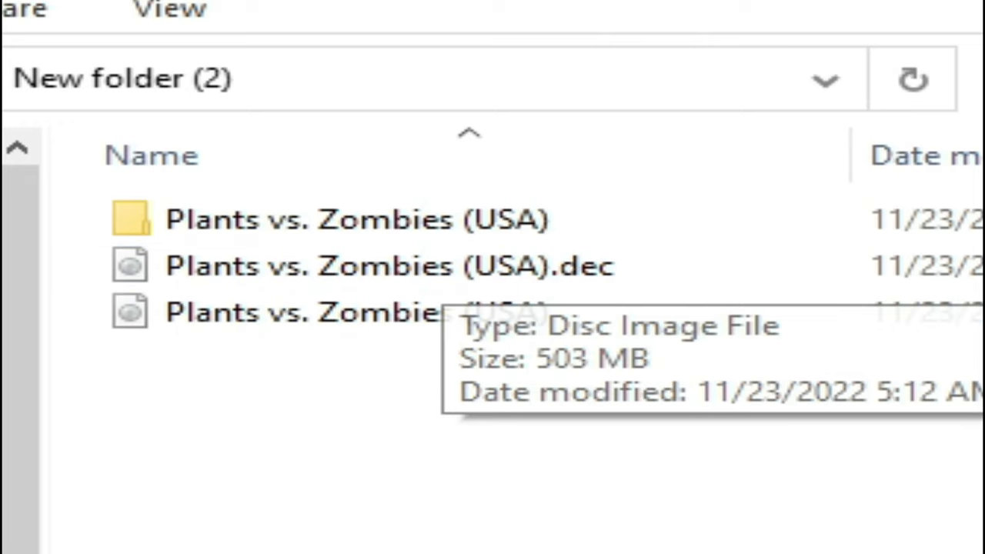
pyautogui.moveTo(539, 324)
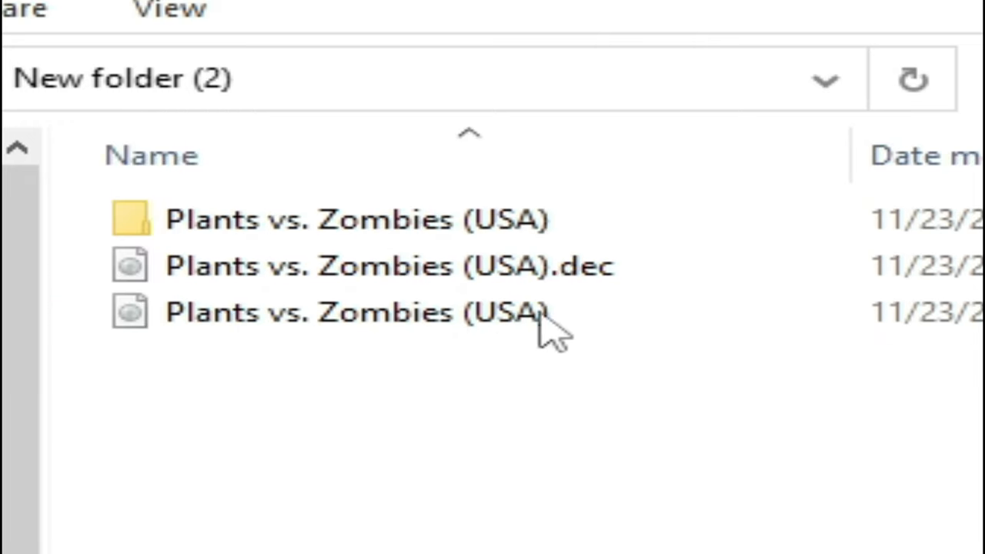
pyautogui.moveTo(585, 277)
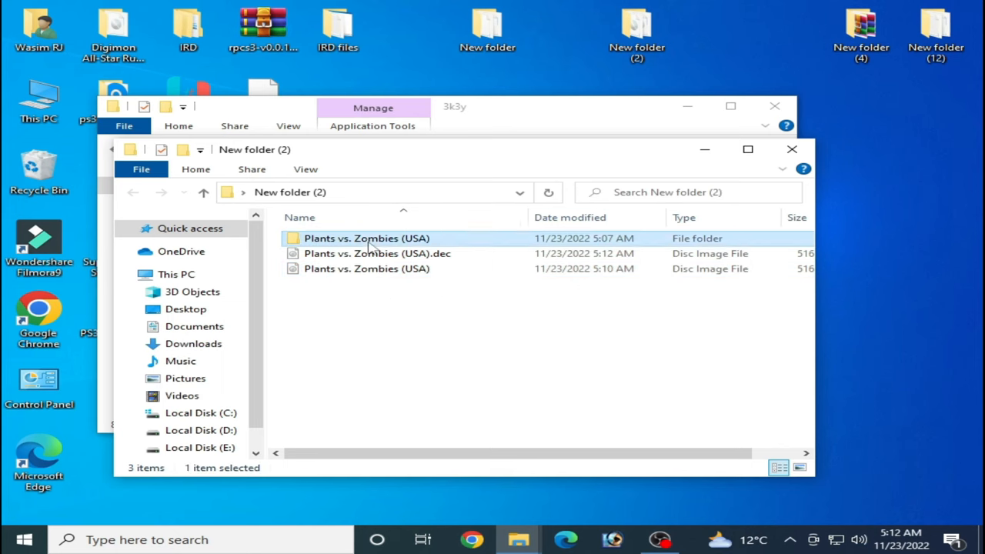
# Delete the old Plants vs. Zombies folder and extract the .dec image into its own folder.
pyautogui.press('Delete')
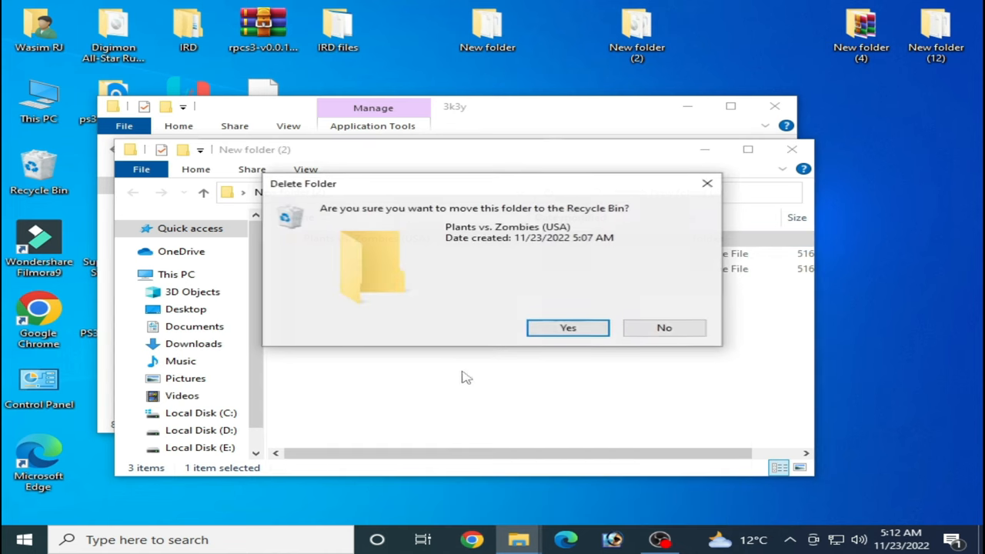
pyautogui.click(567, 327)
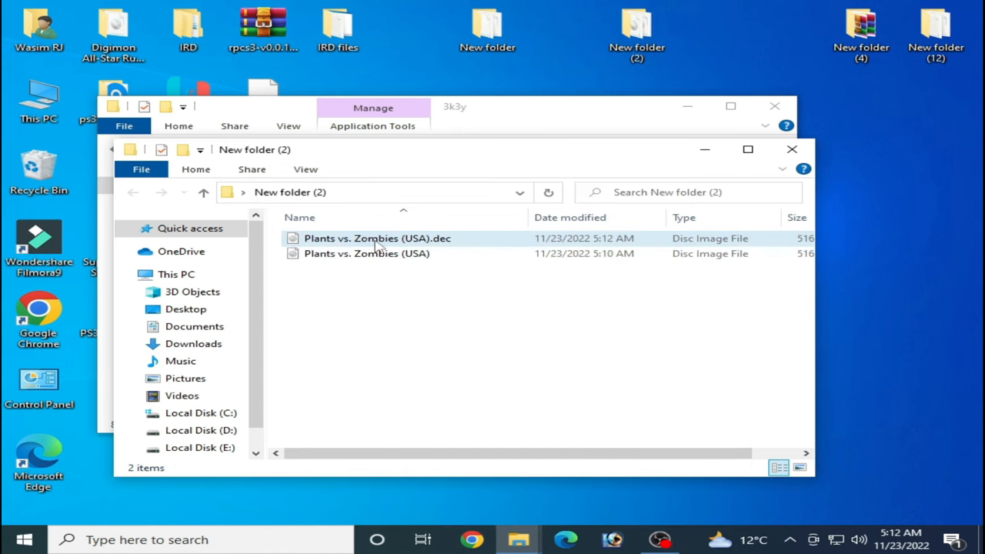
pyautogui.rightClick(375, 237)
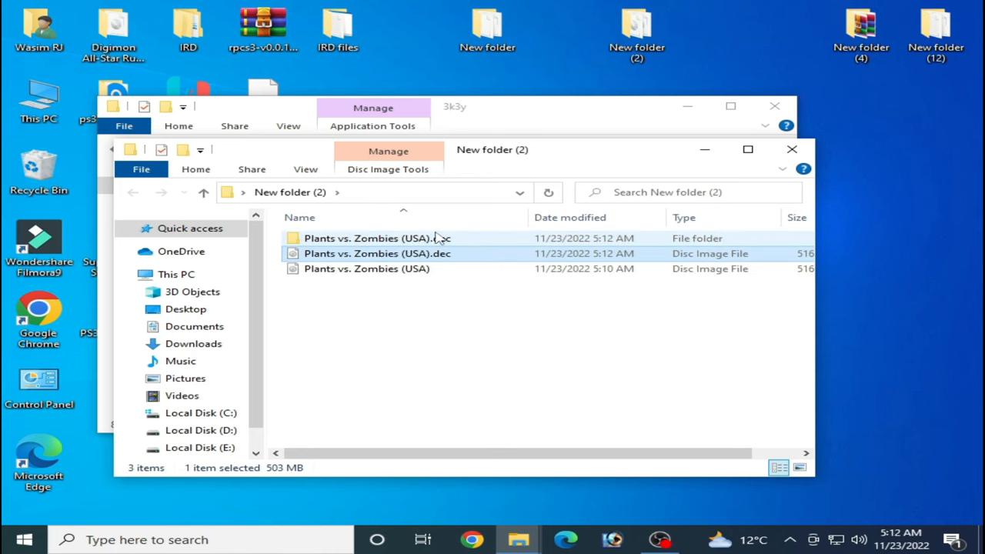
pyautogui.doubleClick(369, 237)
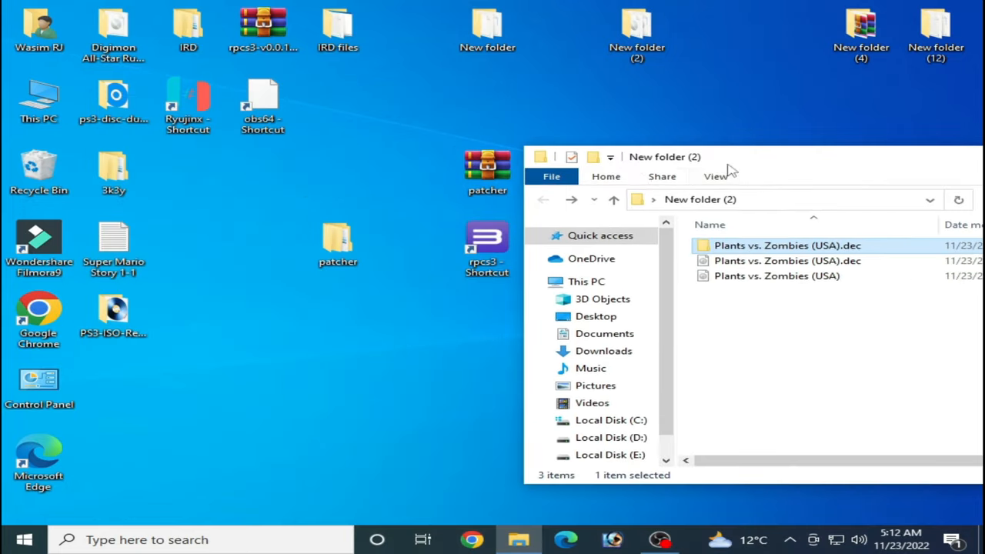
# Add Desktop > New folder (2) > Plants vs. Zombies (USA).dec as a game folder in RPCS3.
pyautogui.rightClick(486, 237)
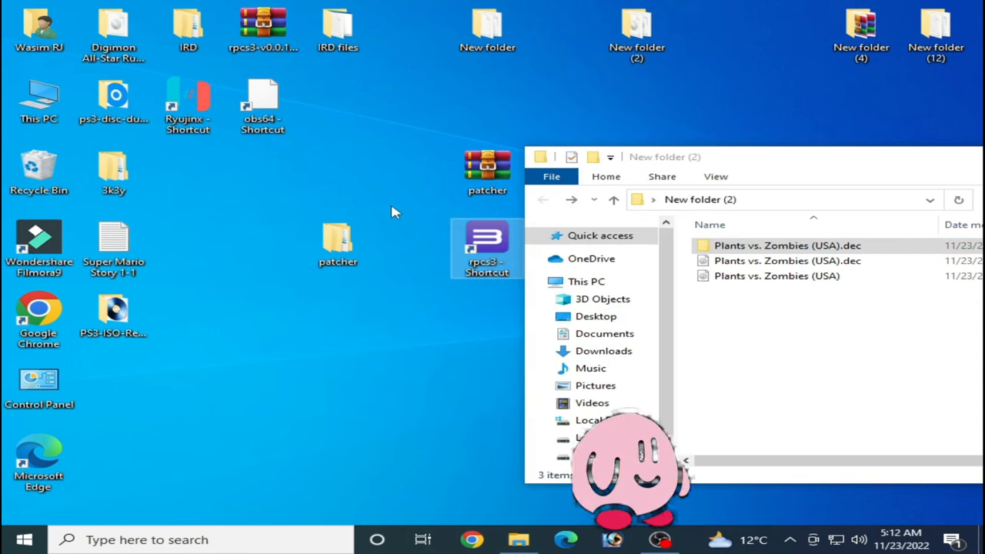
pyautogui.click(786, 244)
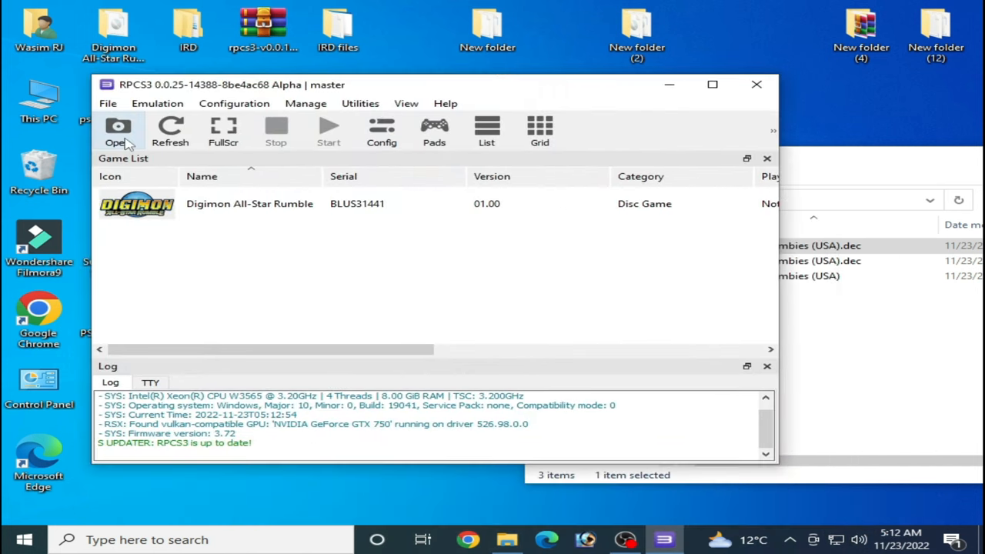
pyautogui.click(117, 131)
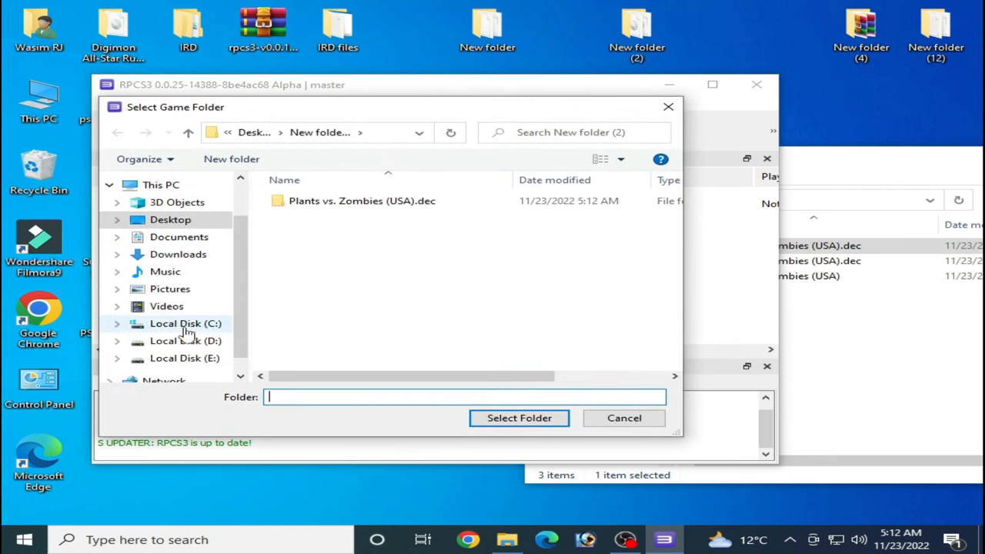
pyautogui.click(169, 219)
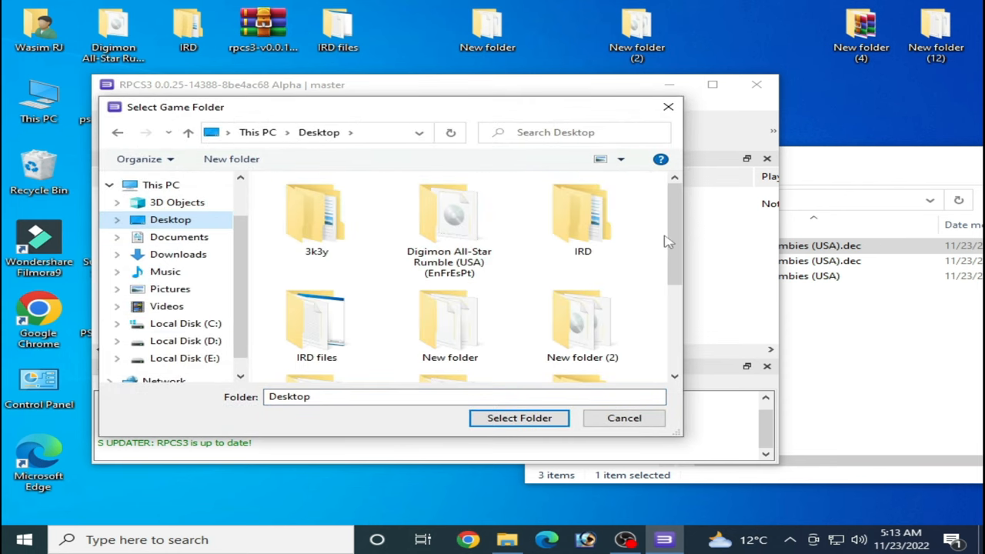
pyautogui.doubleClick(582, 323)
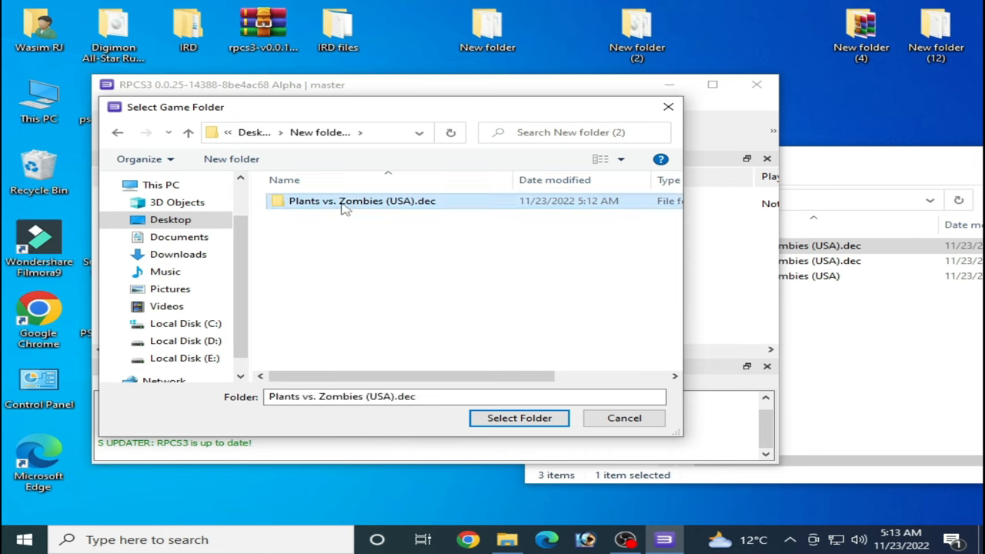
pyautogui.moveTo(300, 210)
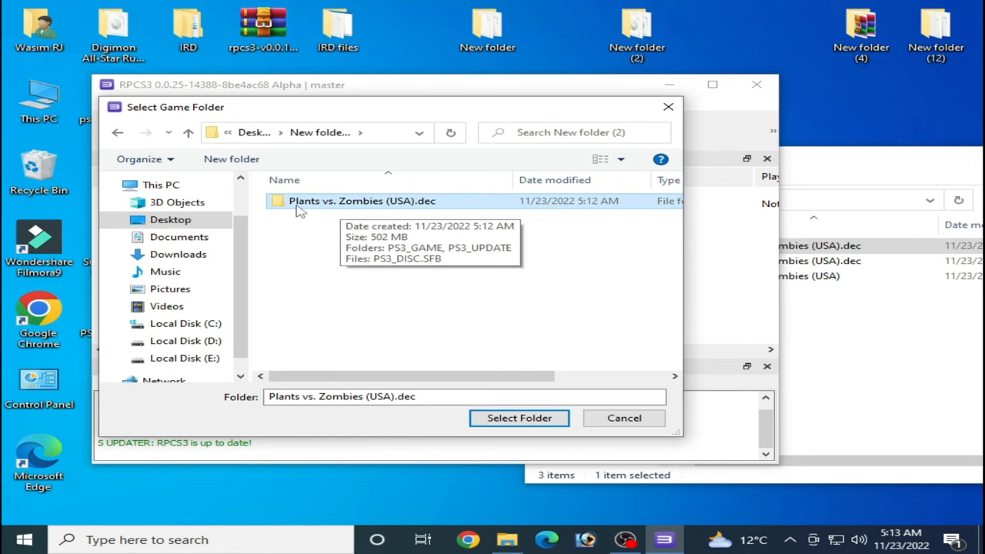
pyautogui.moveTo(397, 212)
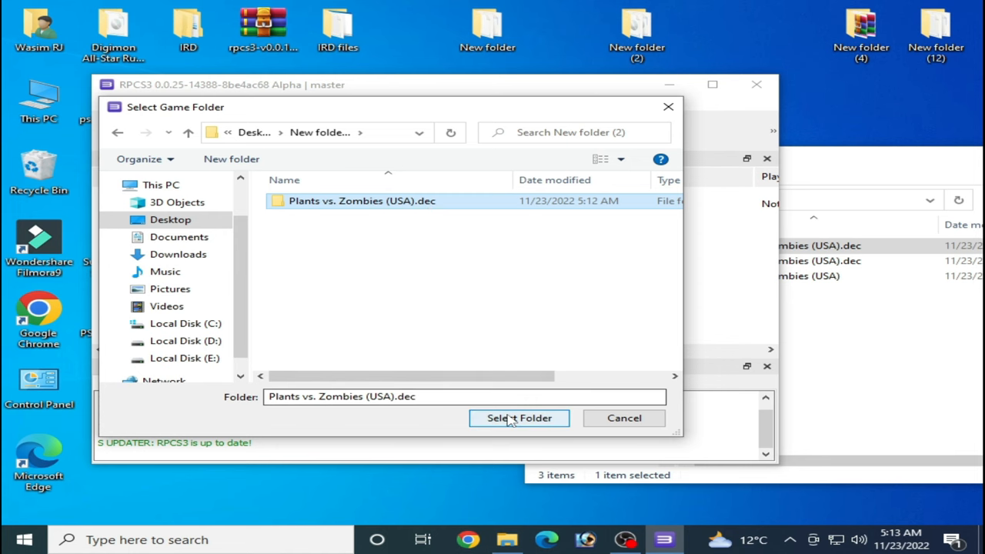
pyautogui.click(518, 418)
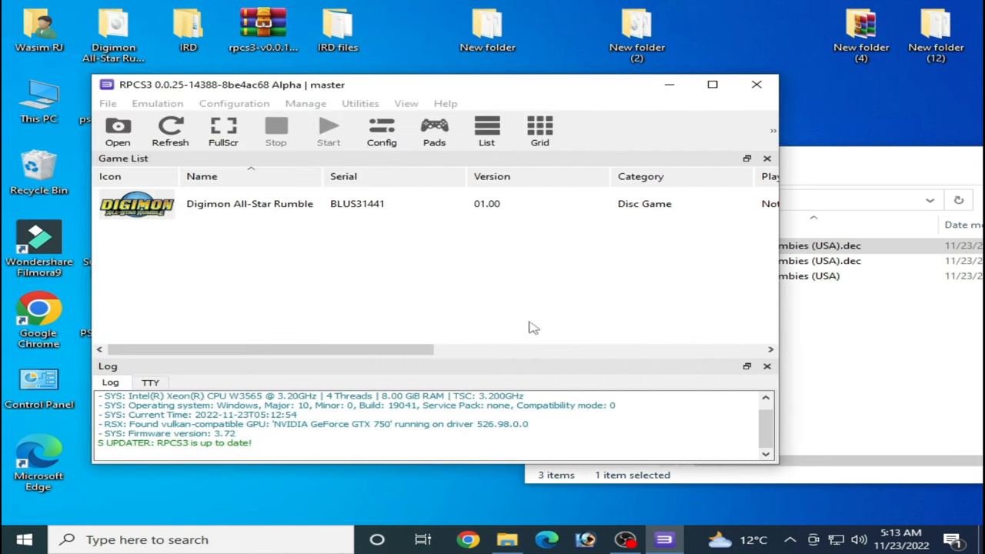